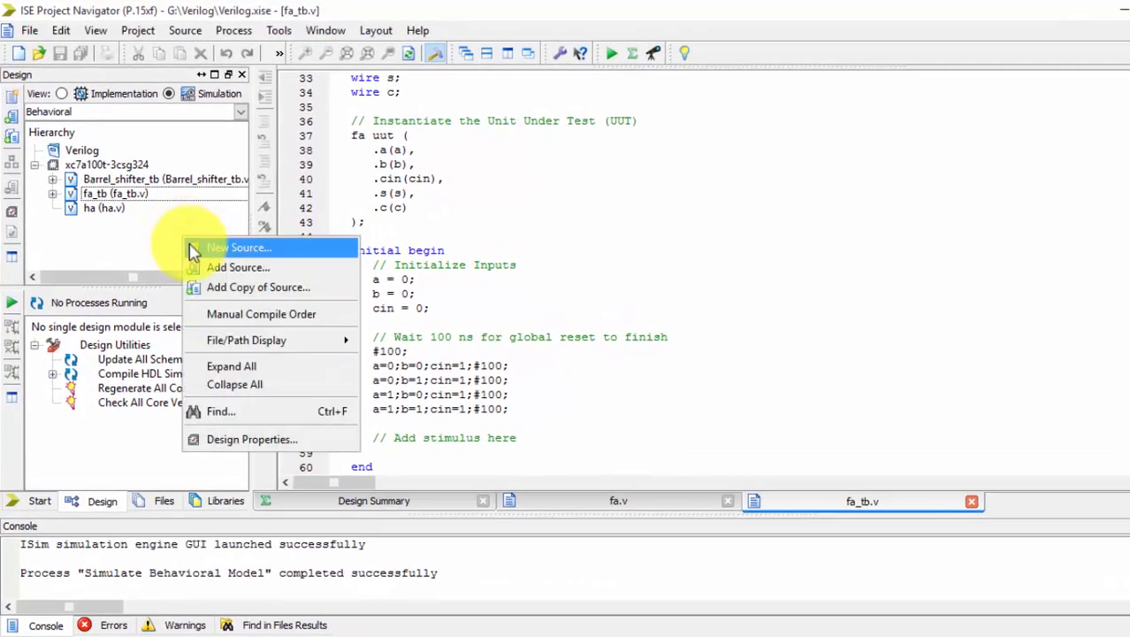
- Start a New Source of type Verilog Module and name the file pa
{"action": "left_click", "coordinate": [239, 247]}
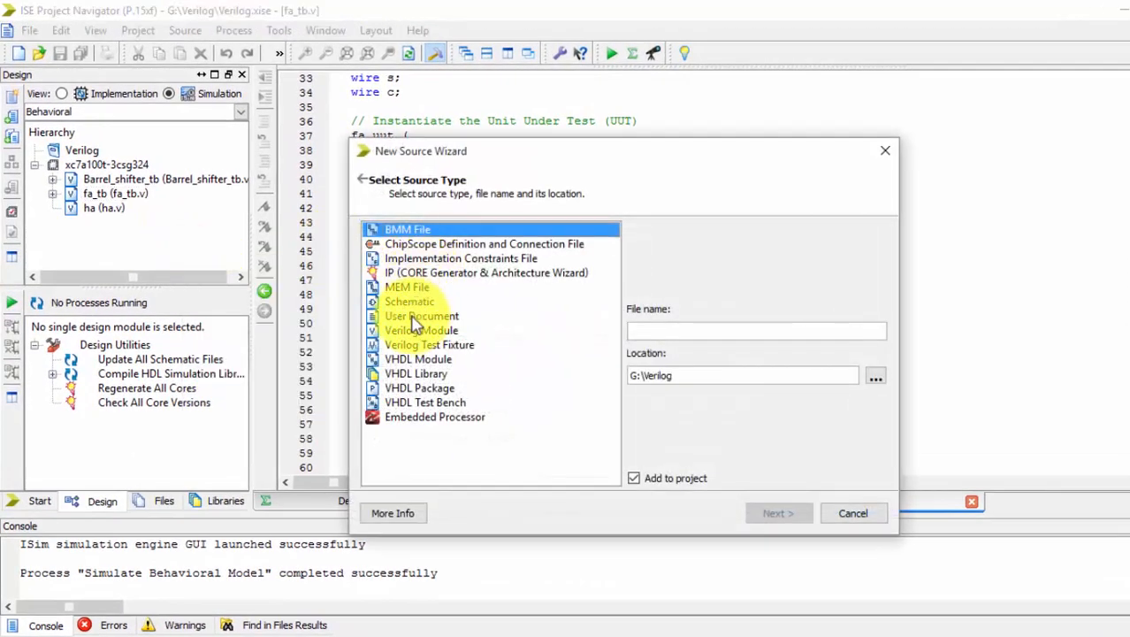
{"action": "left_click", "coordinate": [421, 331]}
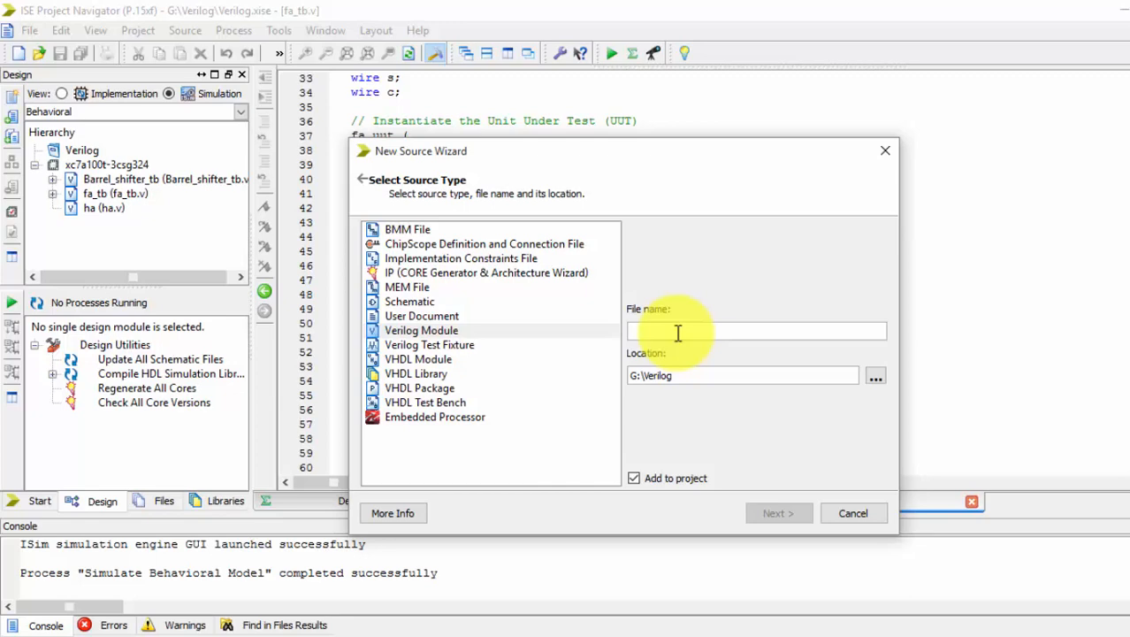
{"action": "type", "text": "p"}
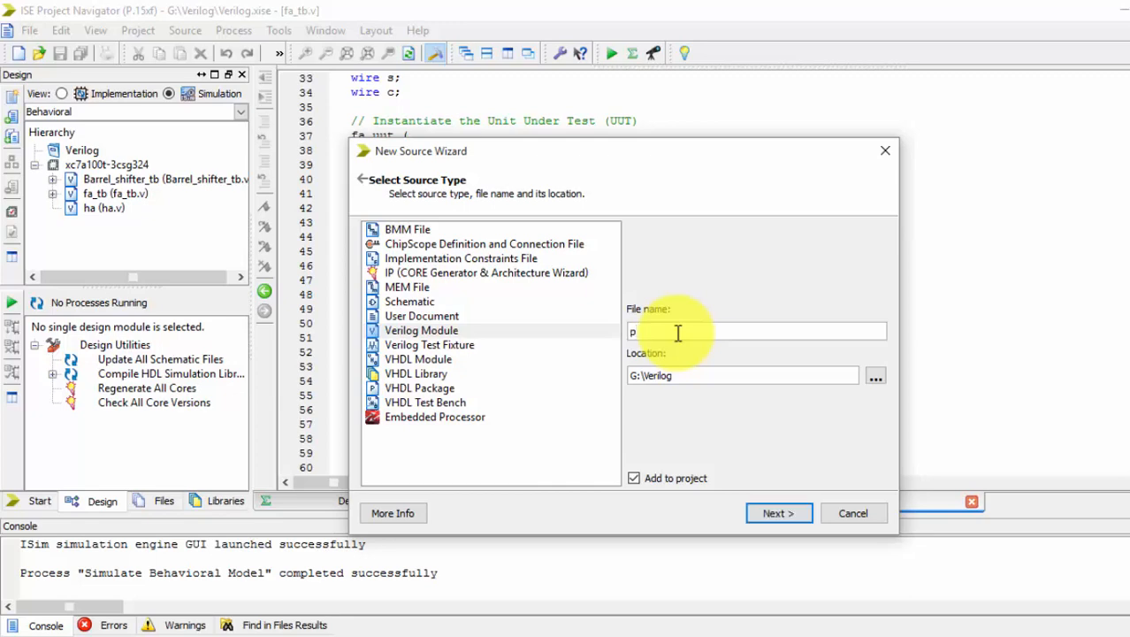
{"action": "type", "text": "a"}
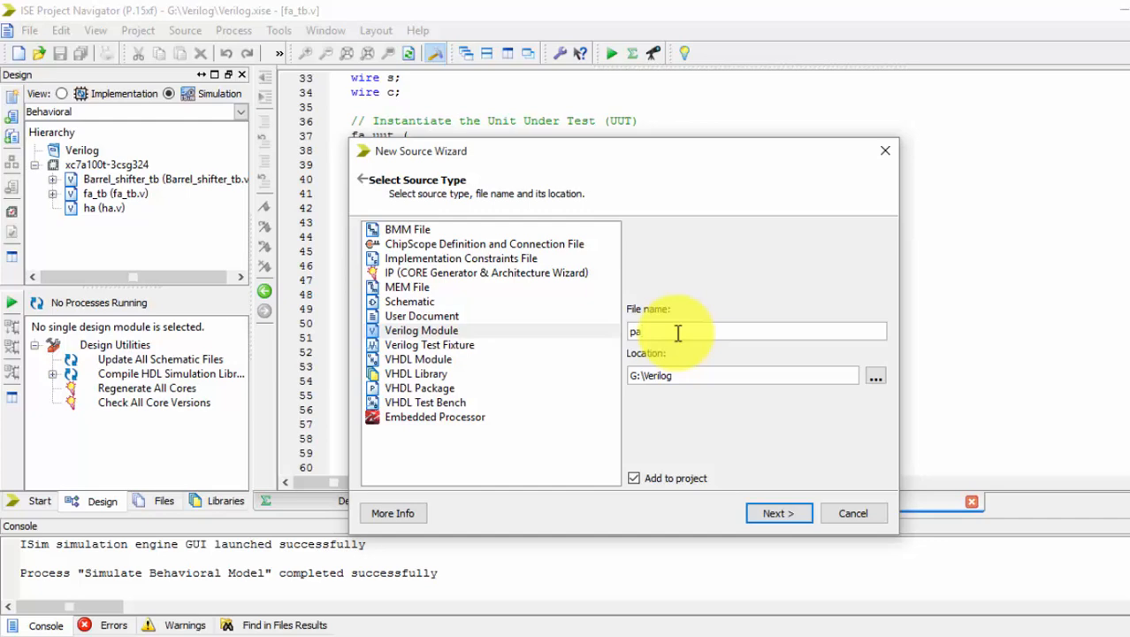
- Define input ports a and b as 3-bit buses with MSB 2
{"action": "left_click", "coordinate": [778, 513]}
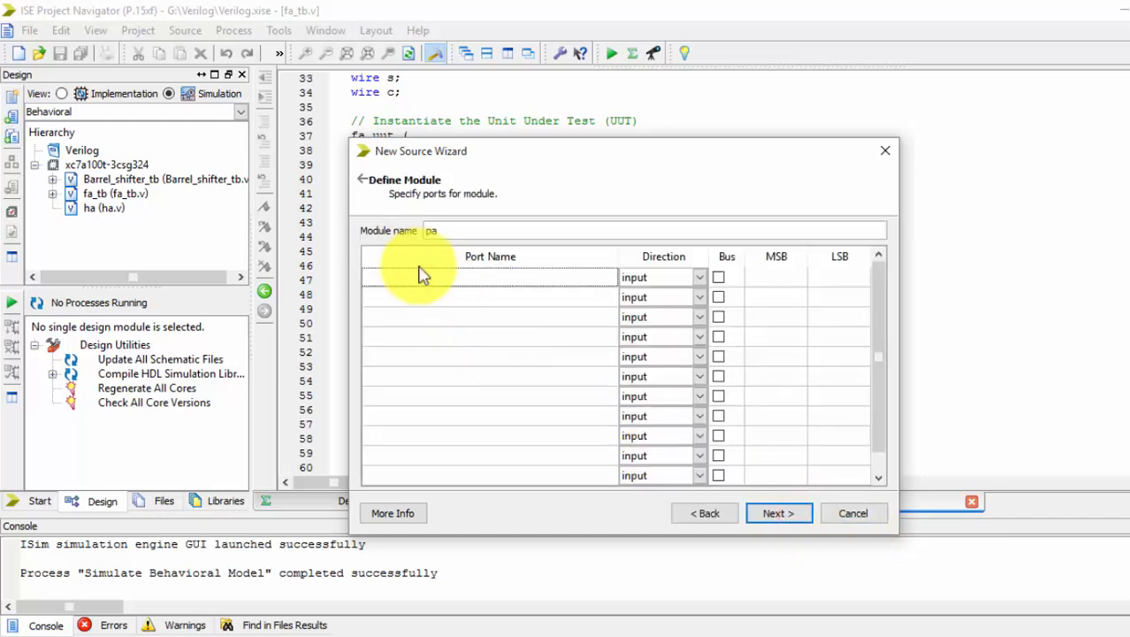
{"action": "left_click", "coordinate": [435, 276]}
{"action": "type", "text": "a"}
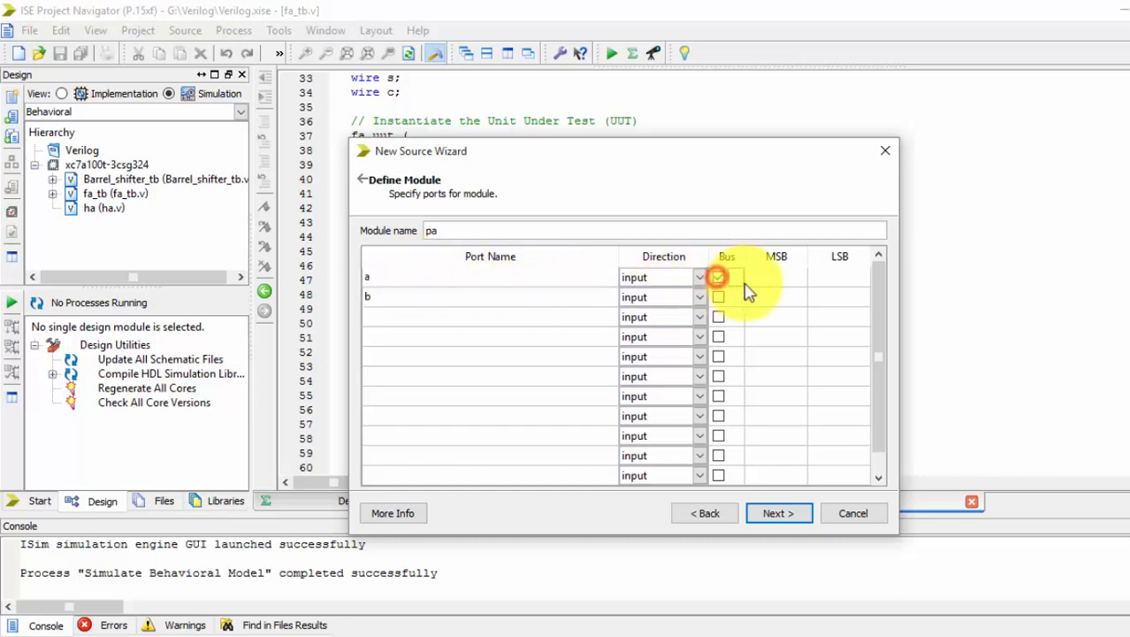
{"action": "left_click", "coordinate": [718, 276]}
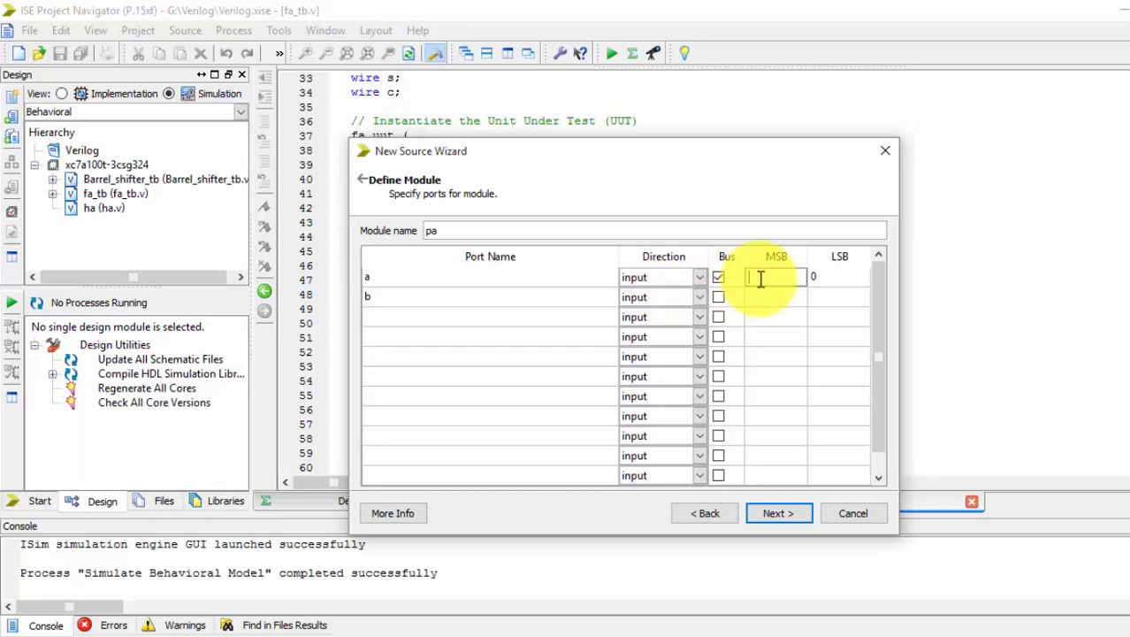
{"action": "type", "text": "2"}
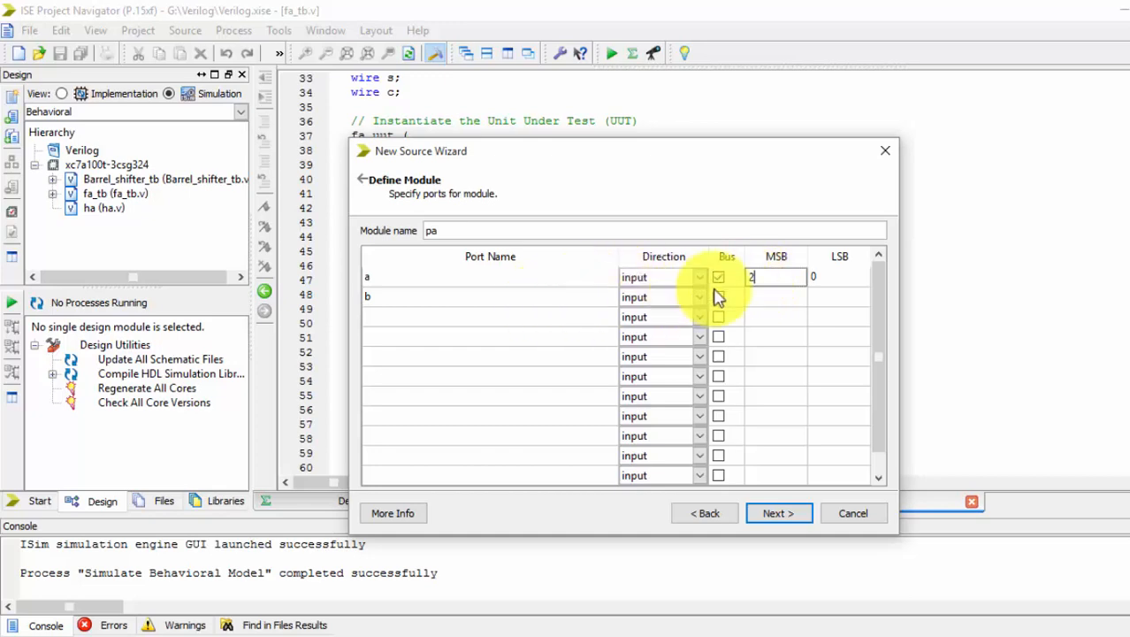
{"action": "left_click", "coordinate": [718, 297]}
{"action": "type", "text": "2"}
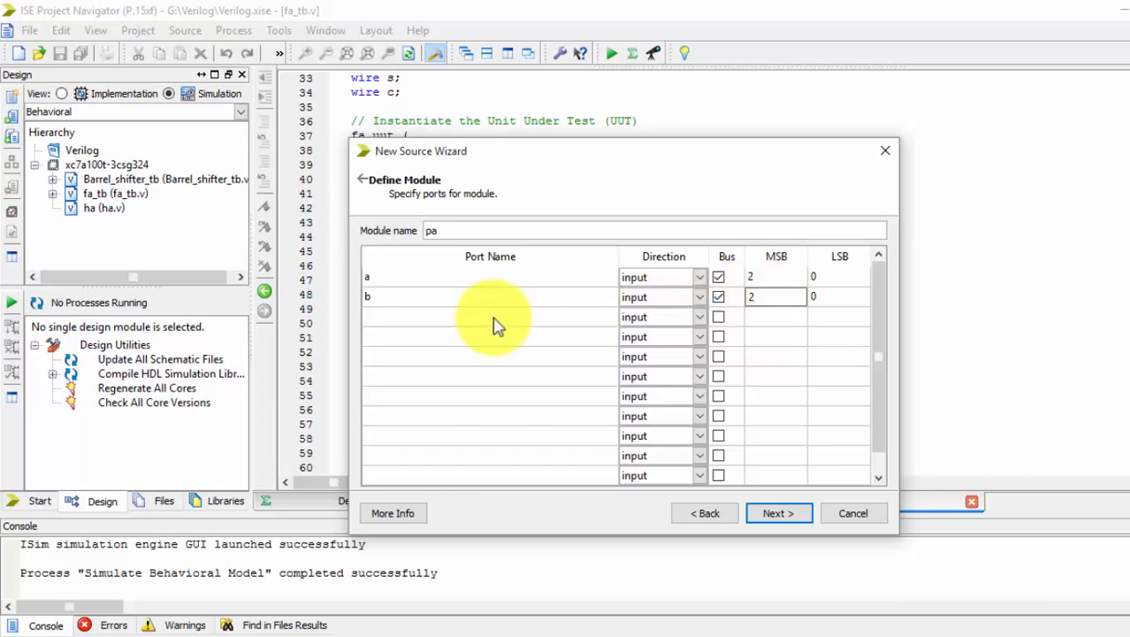
{"action": "mouse_move", "coordinate": [457, 317]}
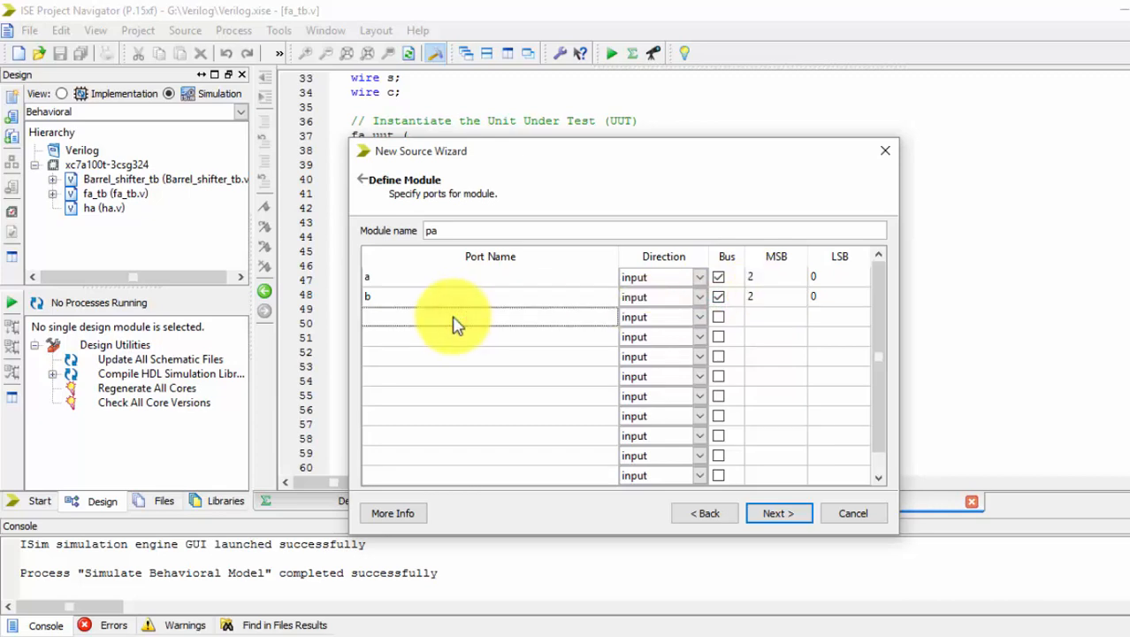
- Add output bus s and output cout, then finish creating the pa module
{"action": "left_click", "coordinate": [718, 314]}
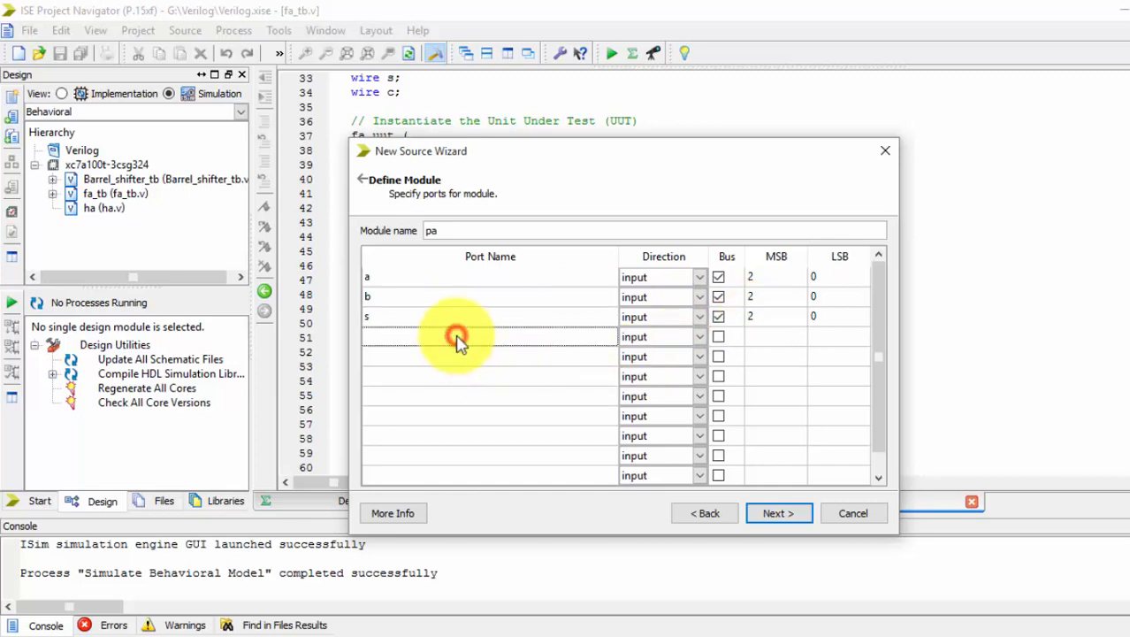
{"action": "type", "text": "cout"}
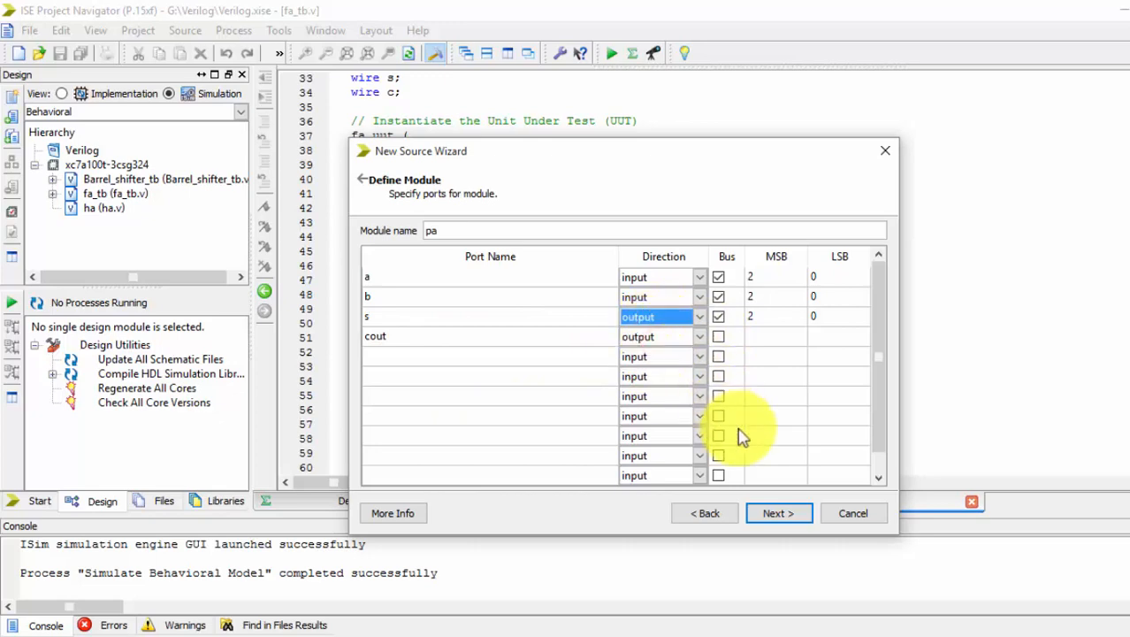
{"action": "left_click", "coordinate": [779, 513]}
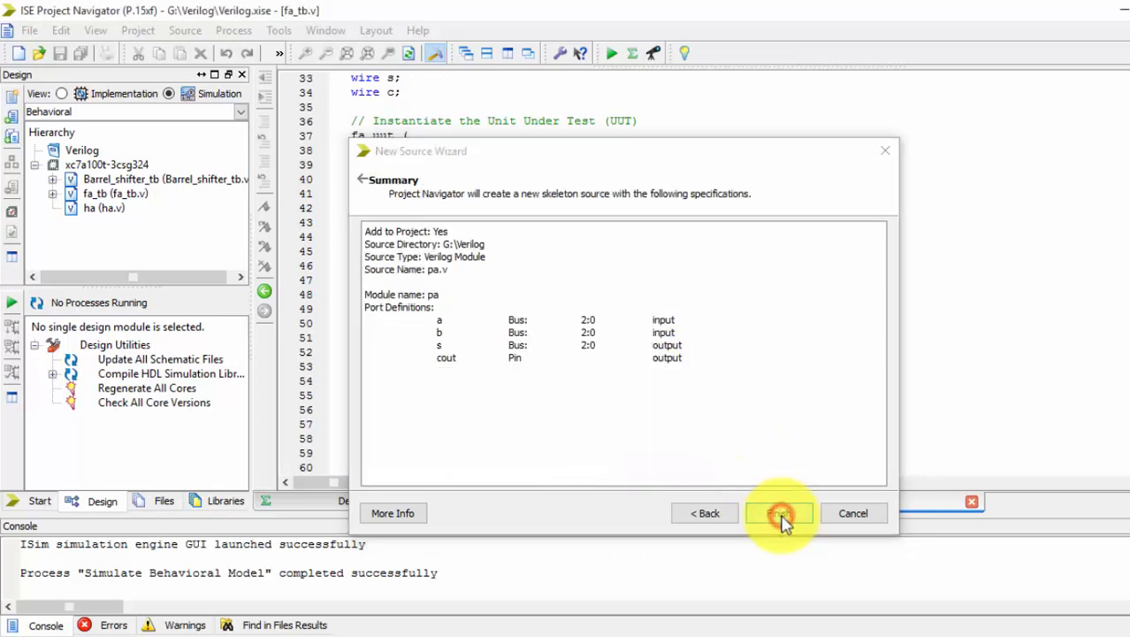
{"action": "left_click", "coordinate": [780, 513]}
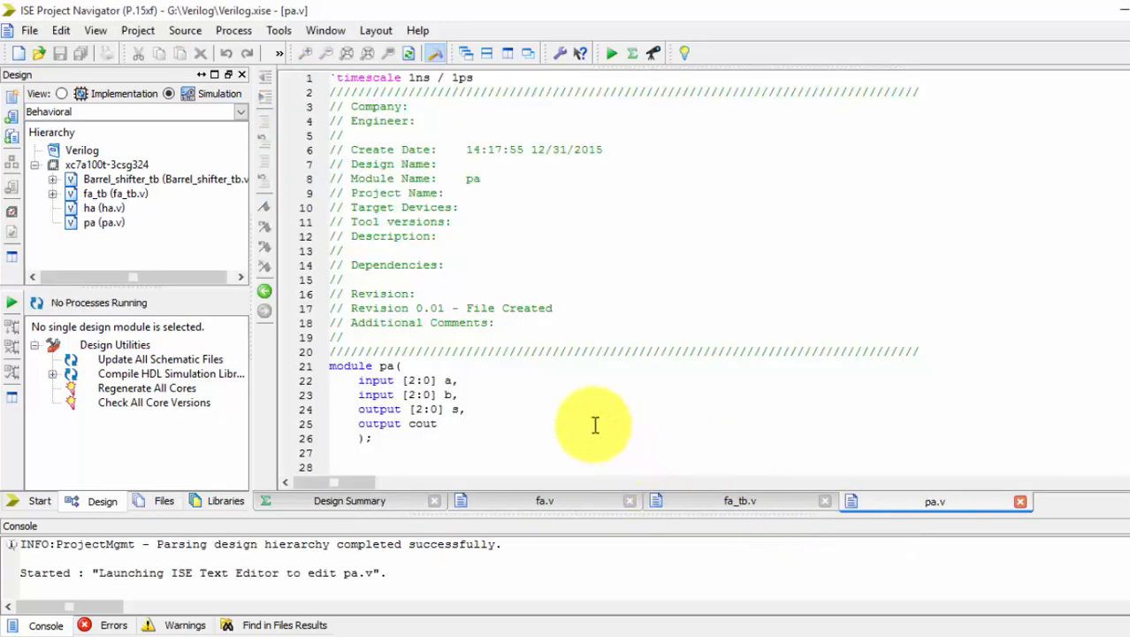
- Minimize ISE and open the DybGU adder diagram image from the desktop in Photos
{"action": "left_click", "coordinate": [103, 223]}
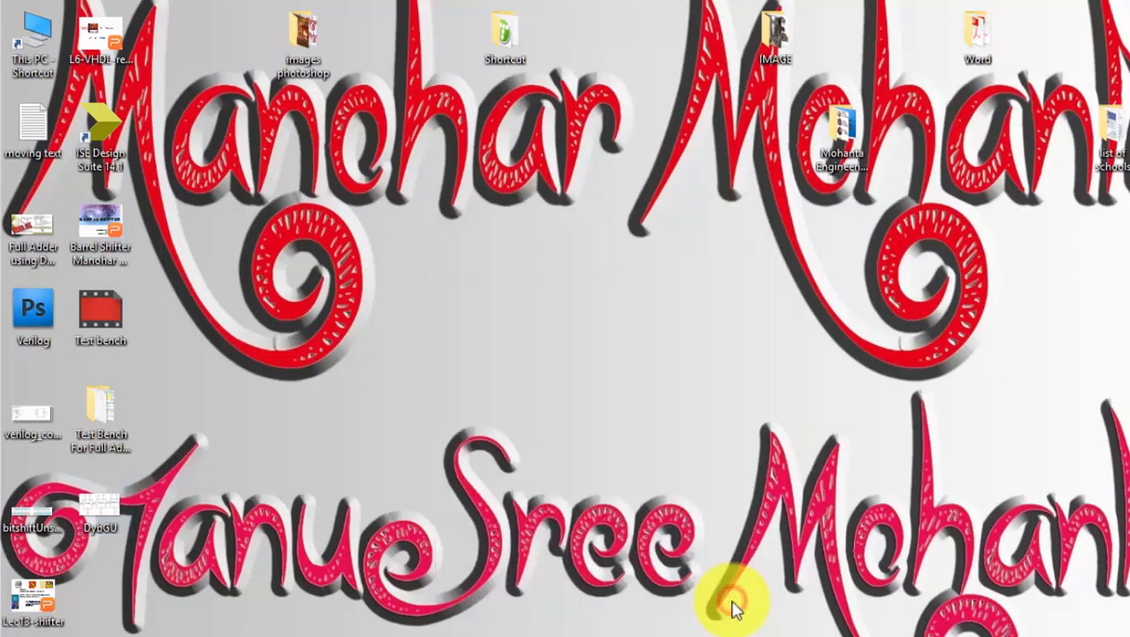
{"action": "double_click", "coordinate": [99, 502]}
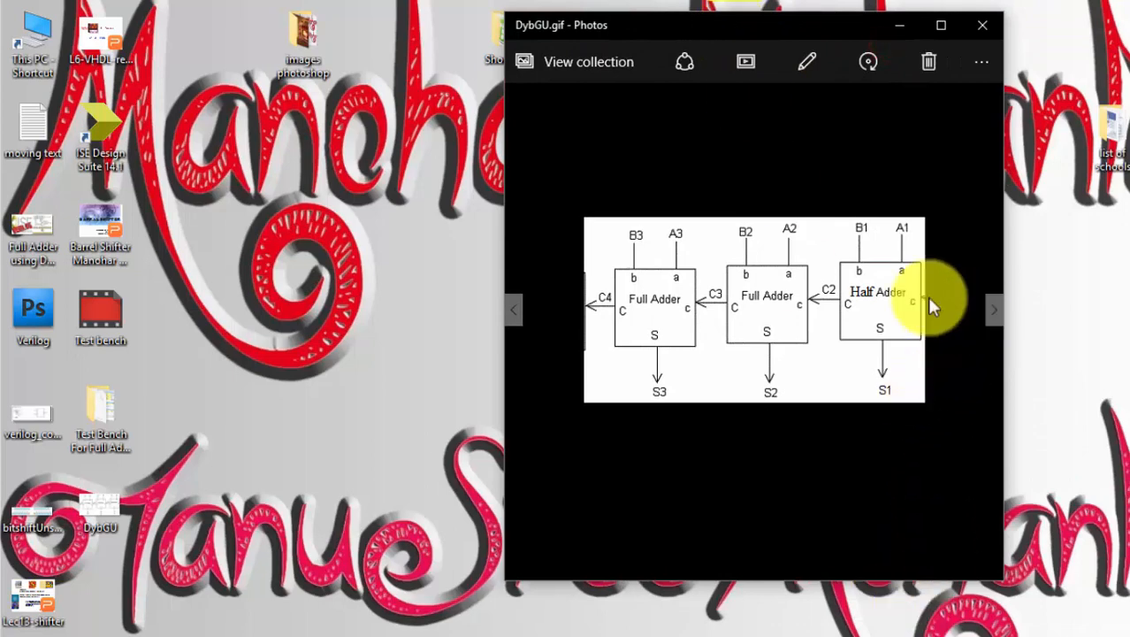
{"action": "mouse_move", "coordinate": [852, 67]}
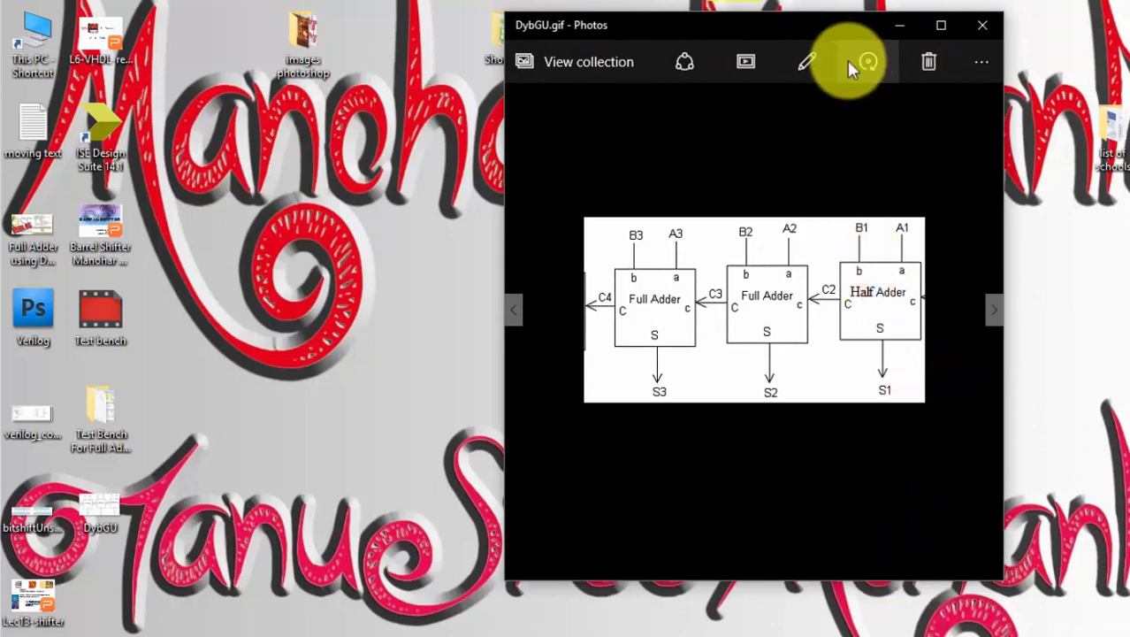
{"action": "mouse_move", "coordinate": [973, 62]}
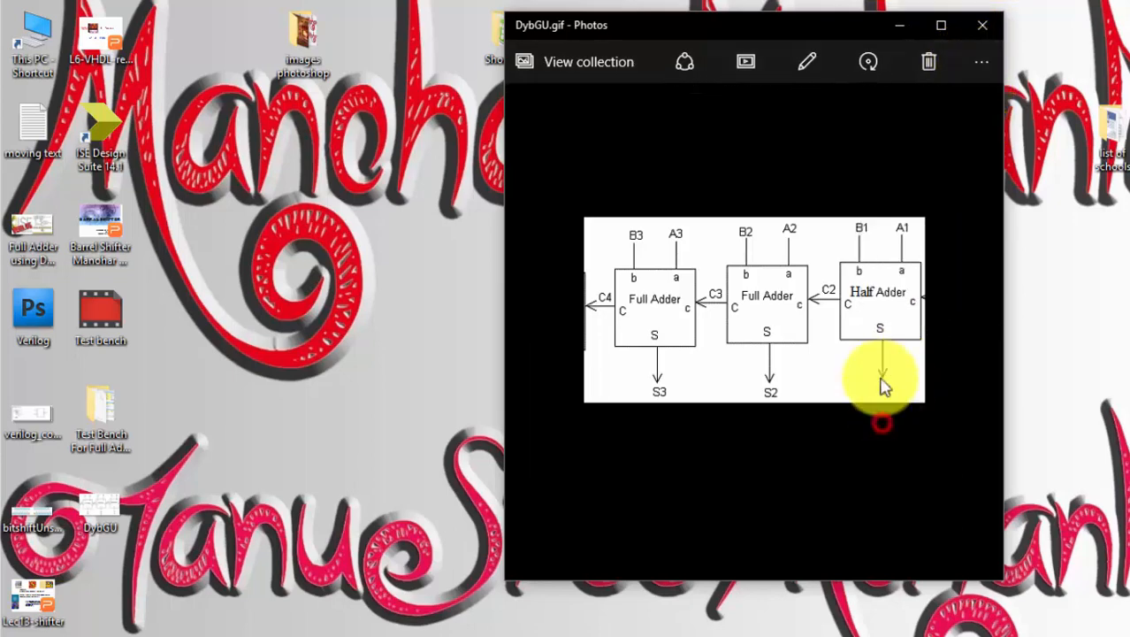
- Maximize the Photos window to view the ripple-carry adder diagram full screen
{"action": "left_click", "coordinate": [941, 25]}
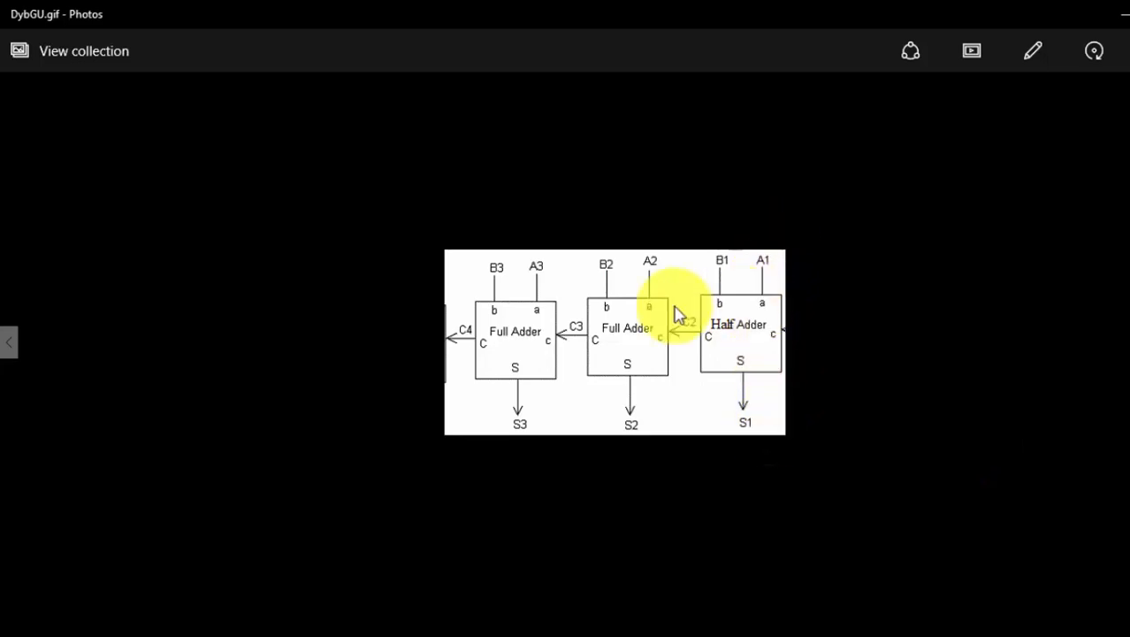
{"action": "mouse_move", "coordinate": [646, 281]}
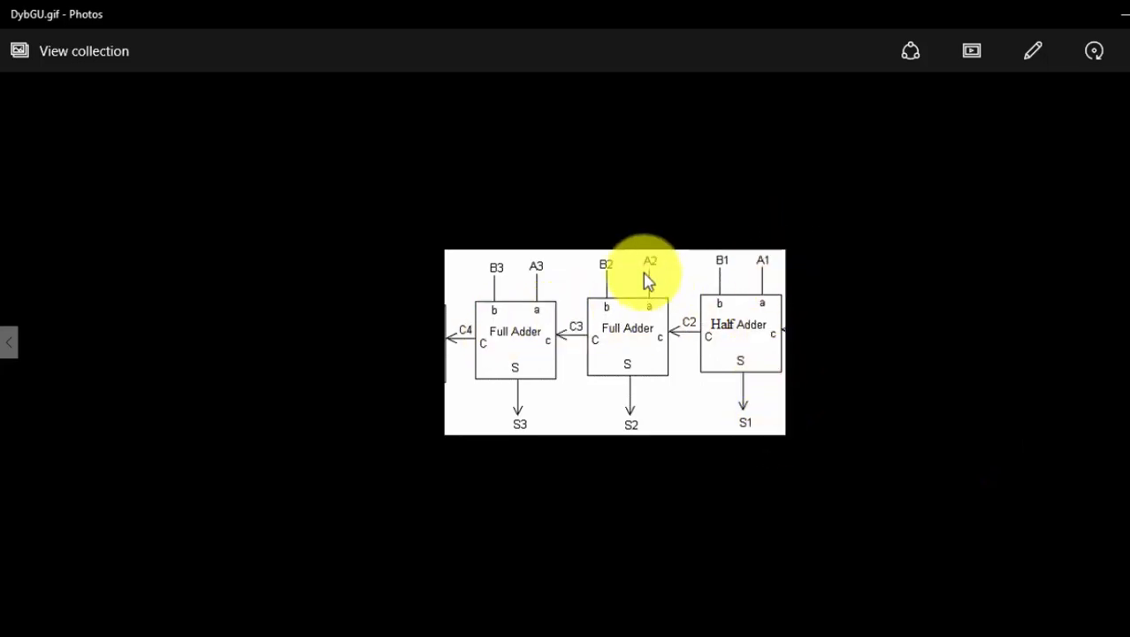
{"action": "mouse_move", "coordinate": [754, 276]}
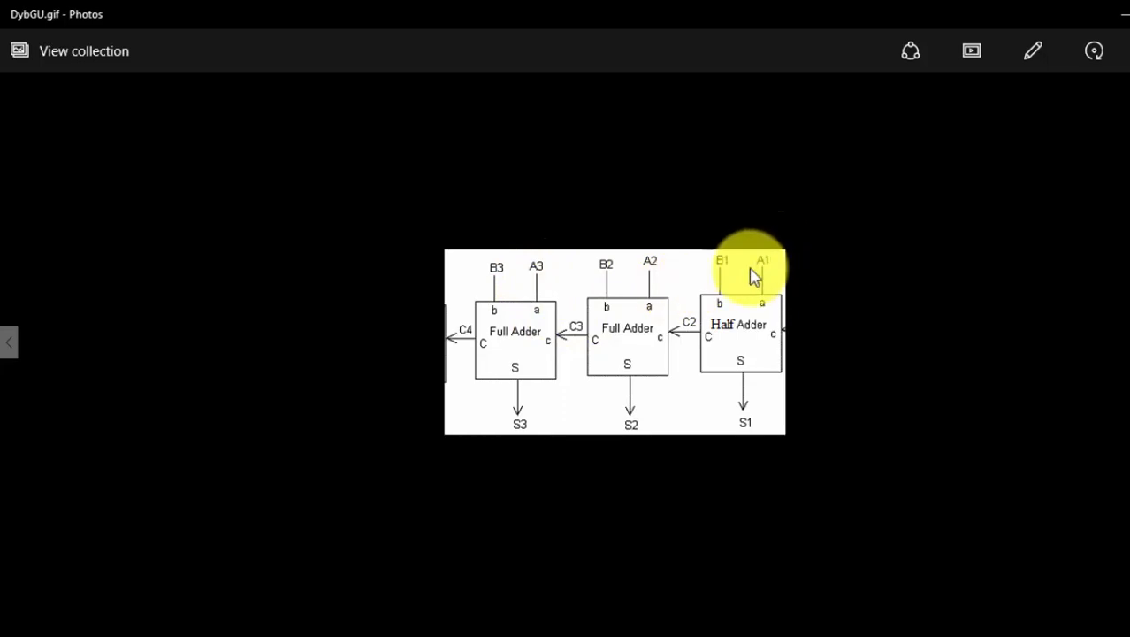
{"action": "mouse_move", "coordinate": [541, 286]}
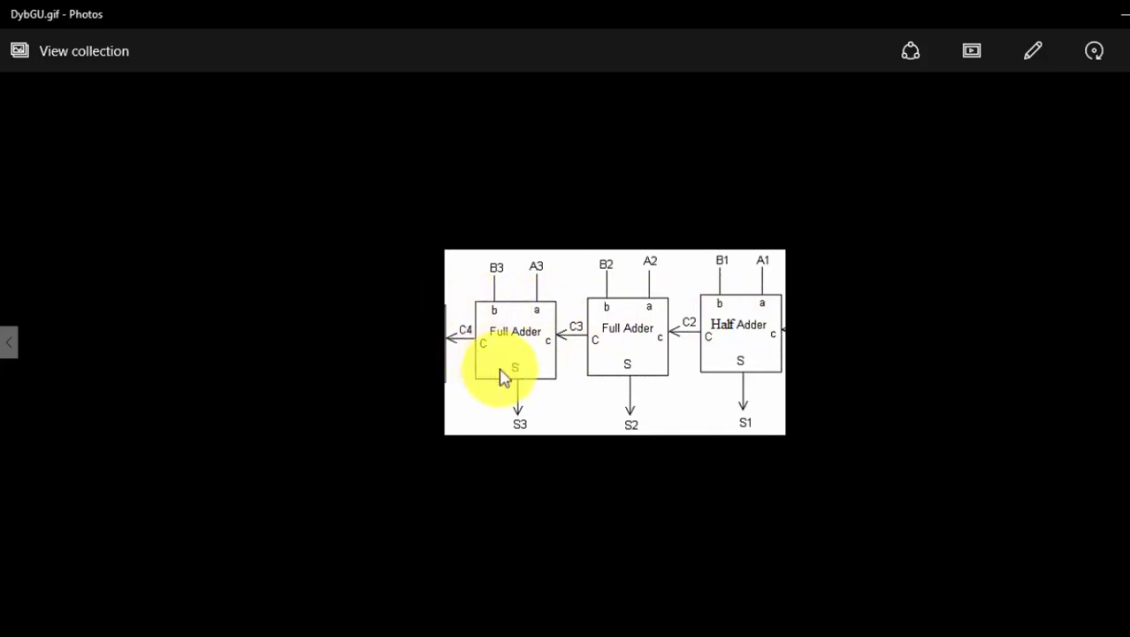
{"action": "mouse_move", "coordinate": [772, 272]}
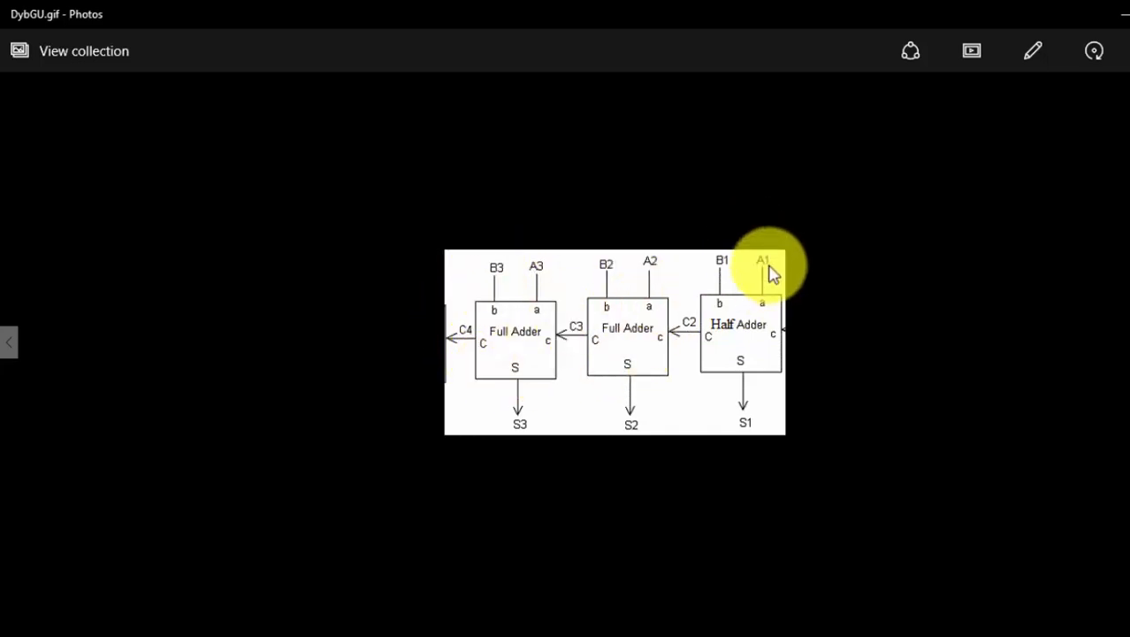
{"action": "mouse_move", "coordinate": [618, 386]}
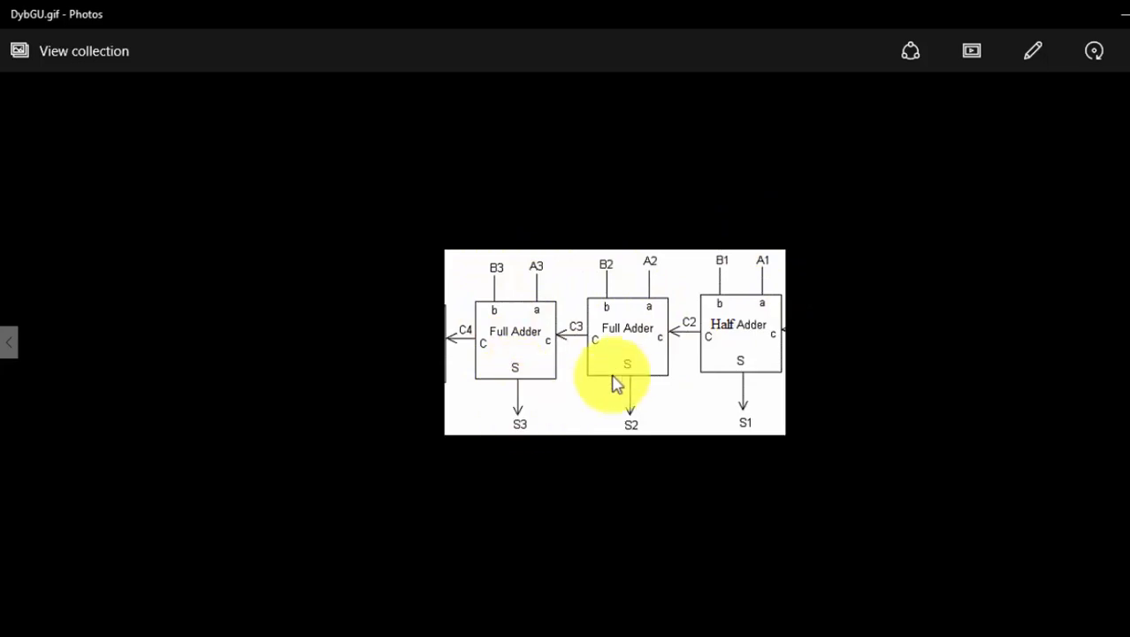
{"action": "mouse_move", "coordinate": [736, 319]}
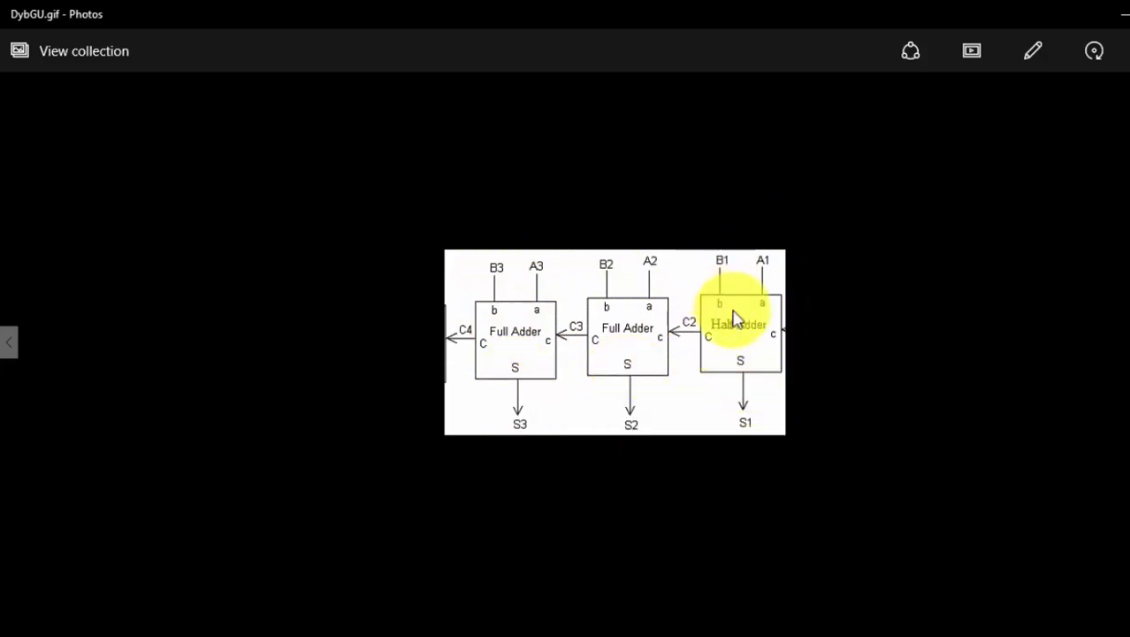
{"action": "mouse_move", "coordinate": [764, 292]}
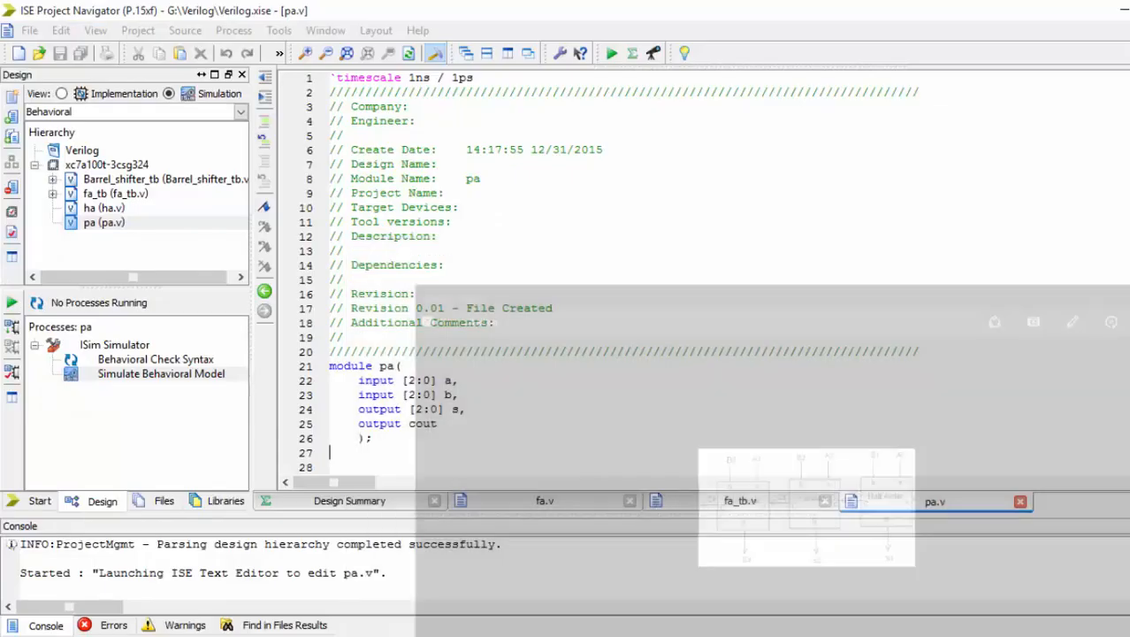
- Declare internal carry wires w1 and w2 in pa.v
{"action": "type", "text": "wire"}
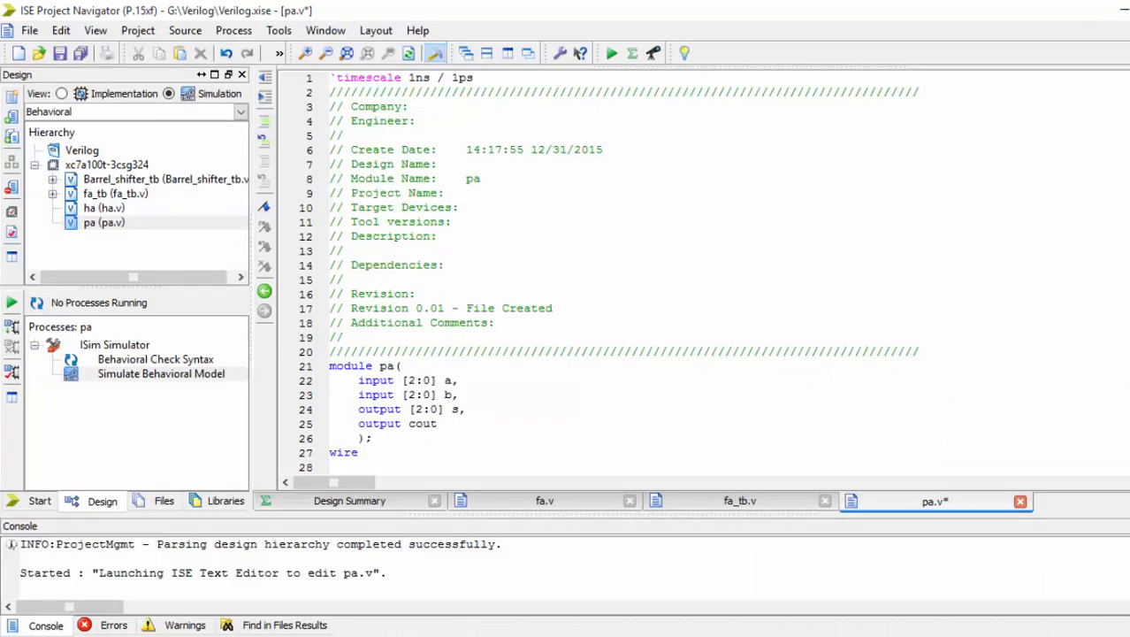
{"action": "type", "text": "w1,"}
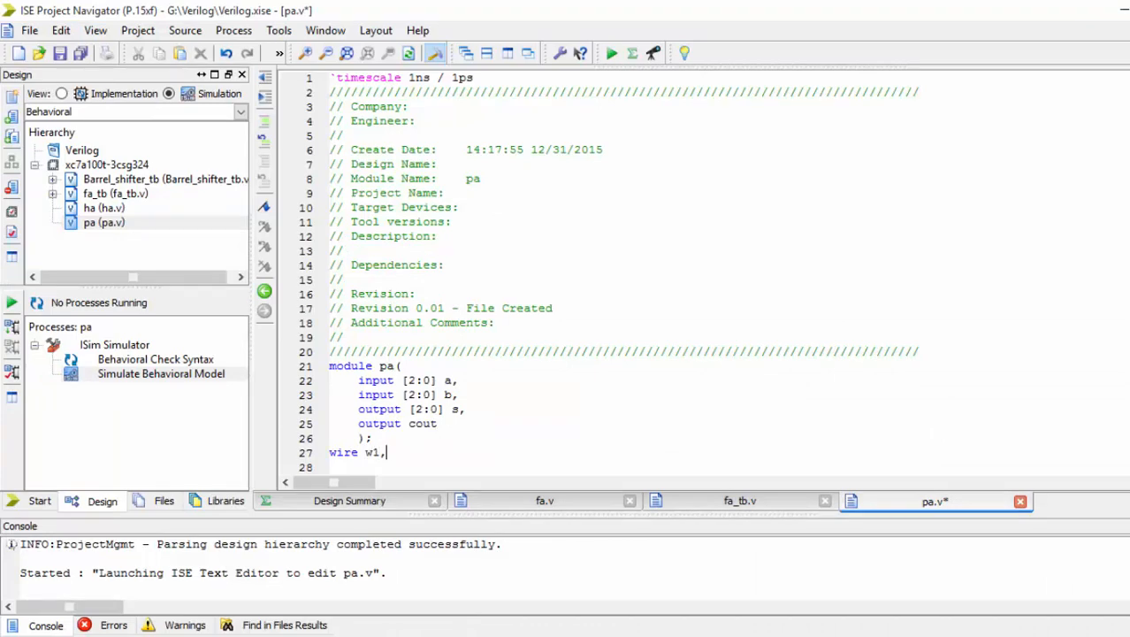
{"action": "type", "text": "w2"}
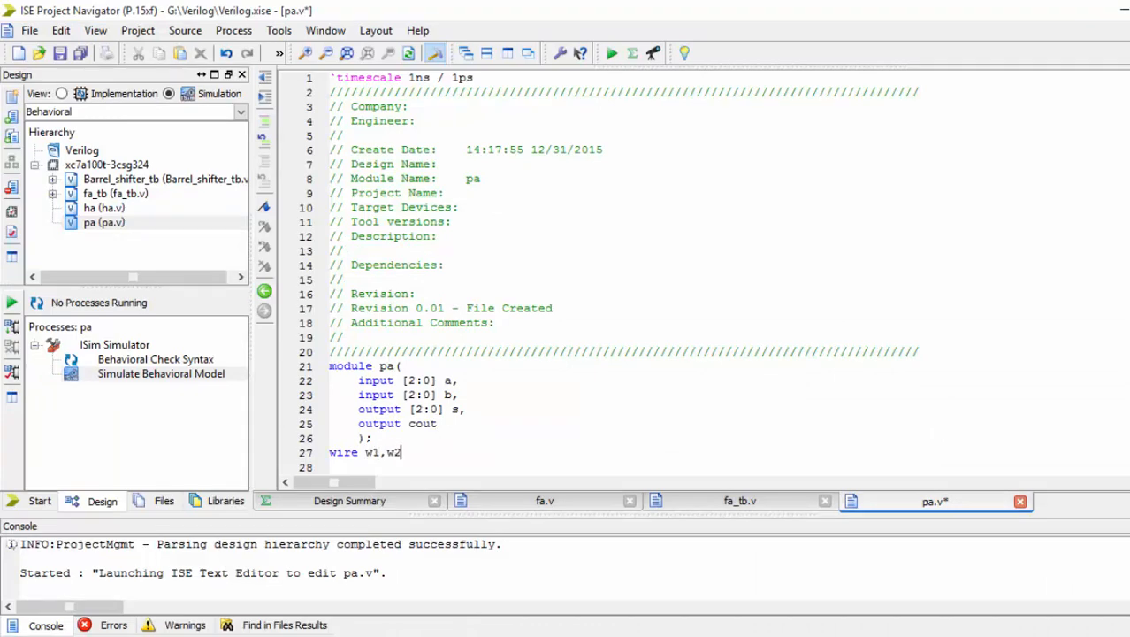
{"action": "type", "text": ";"}
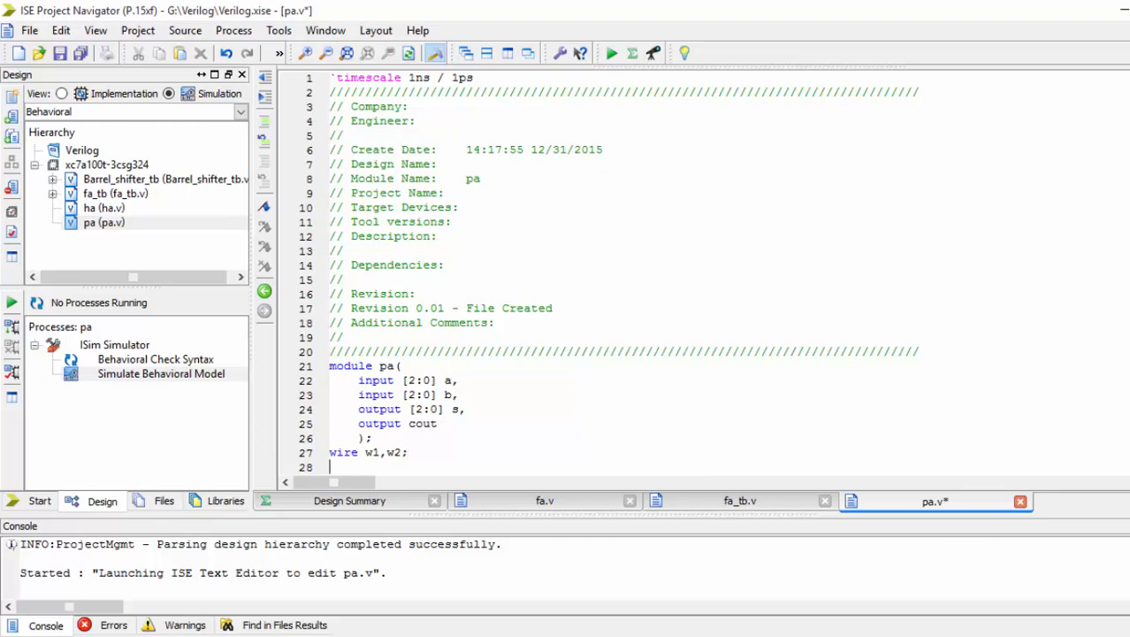
- Begin the half adder instance 'ha h1 (' below the wire declaration
{"action": "type", "text": "g"}
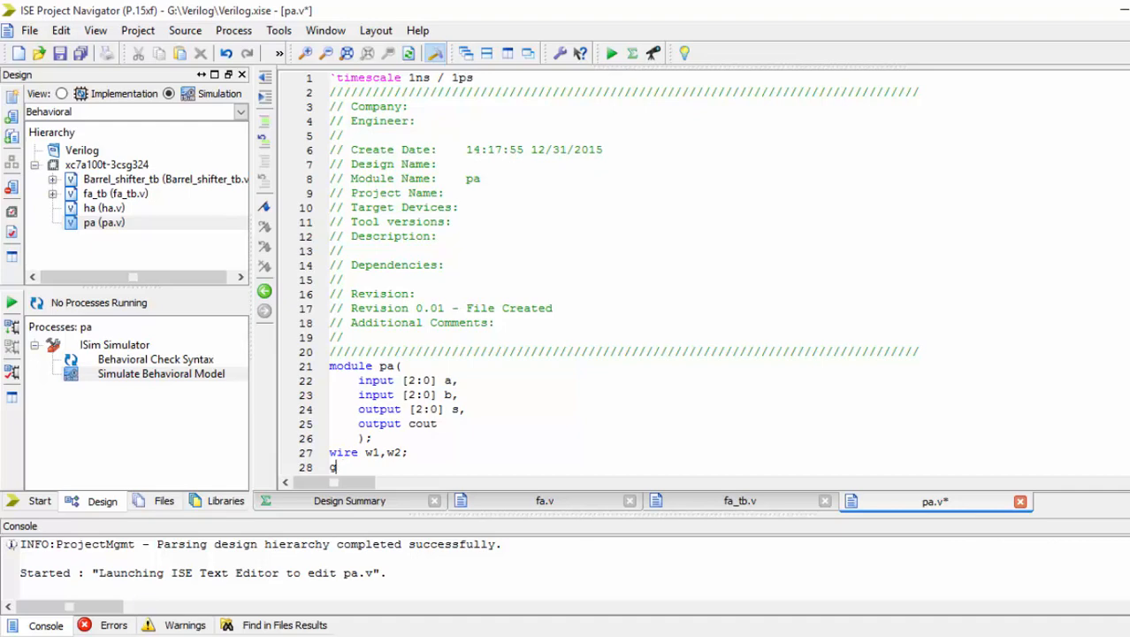
{"action": "type", "text": "ha h"}
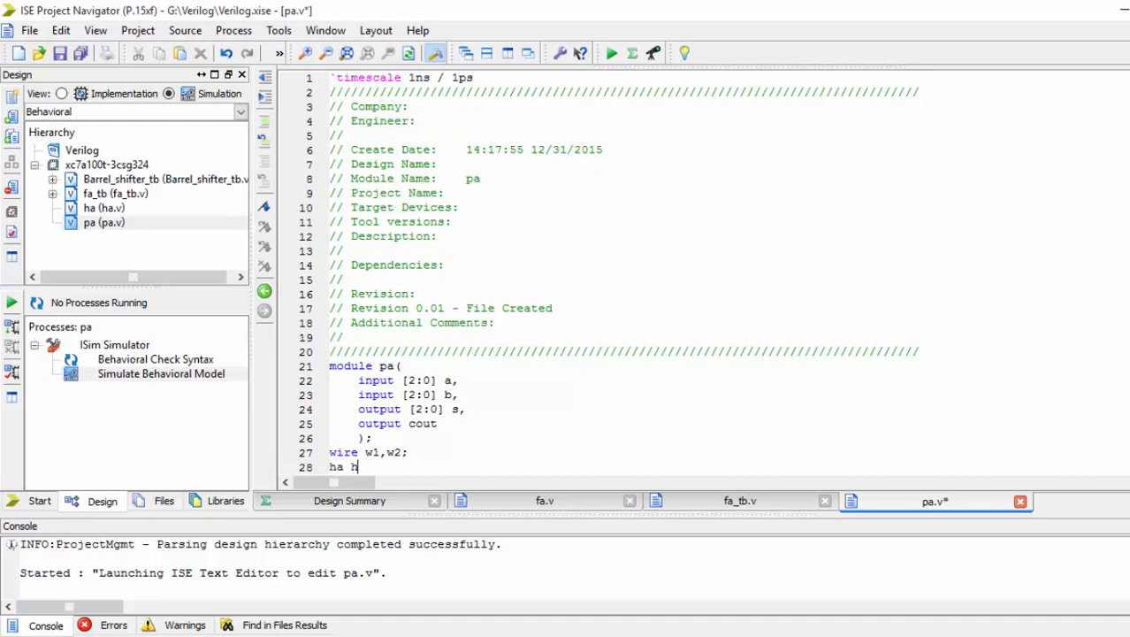
{"action": "type", "text": "1"}
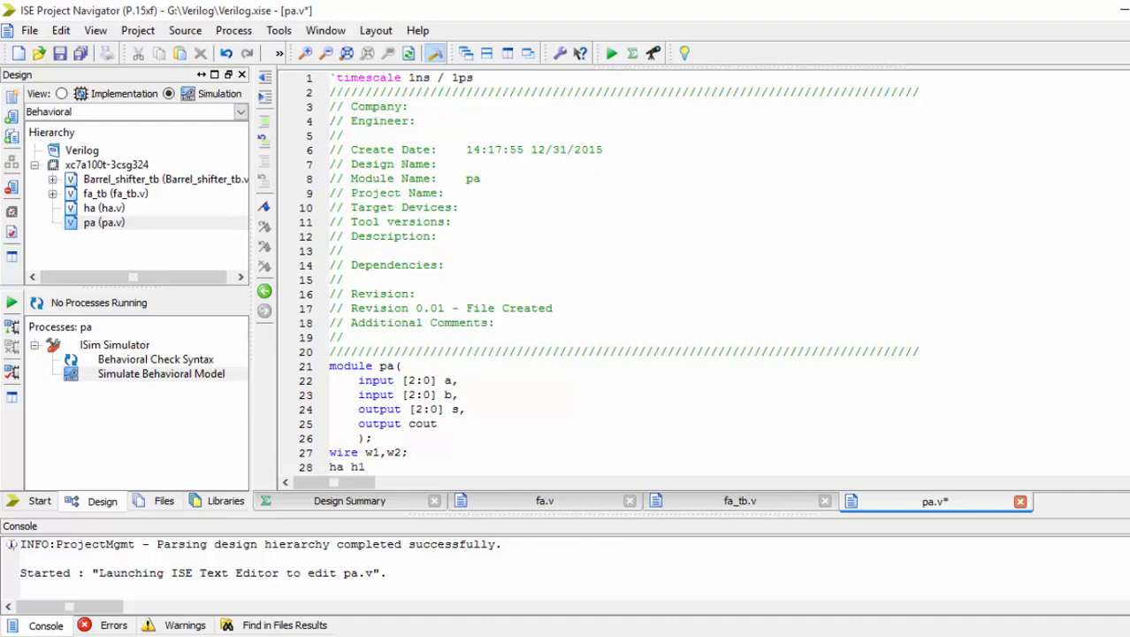
{"action": "type", "text": "("}
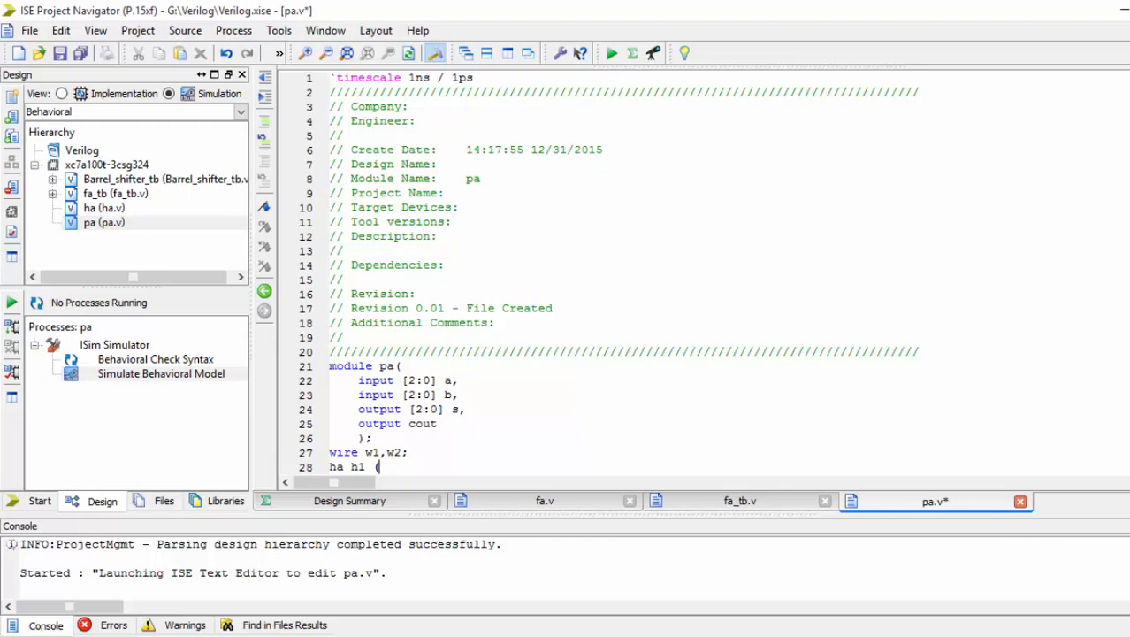
{"action": "left_click", "coordinate": [97, 207]}
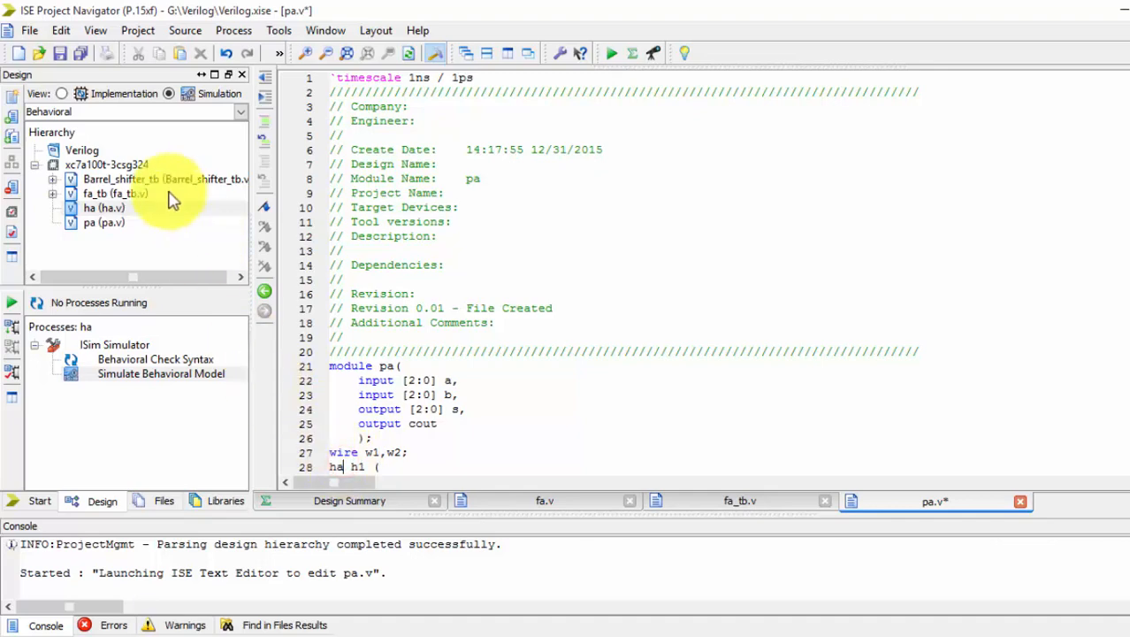
- Open the half adder source ha.v from the Hierarchy to check its port order
{"action": "left_click", "coordinate": [97, 207]}
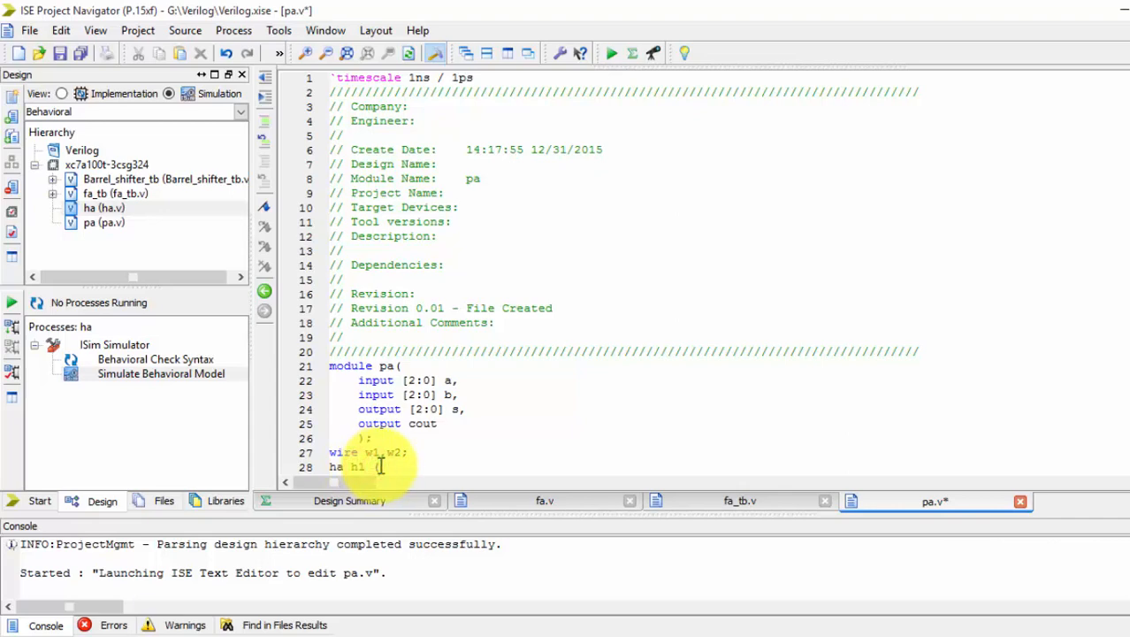
{"action": "left_click", "coordinate": [115, 193]}
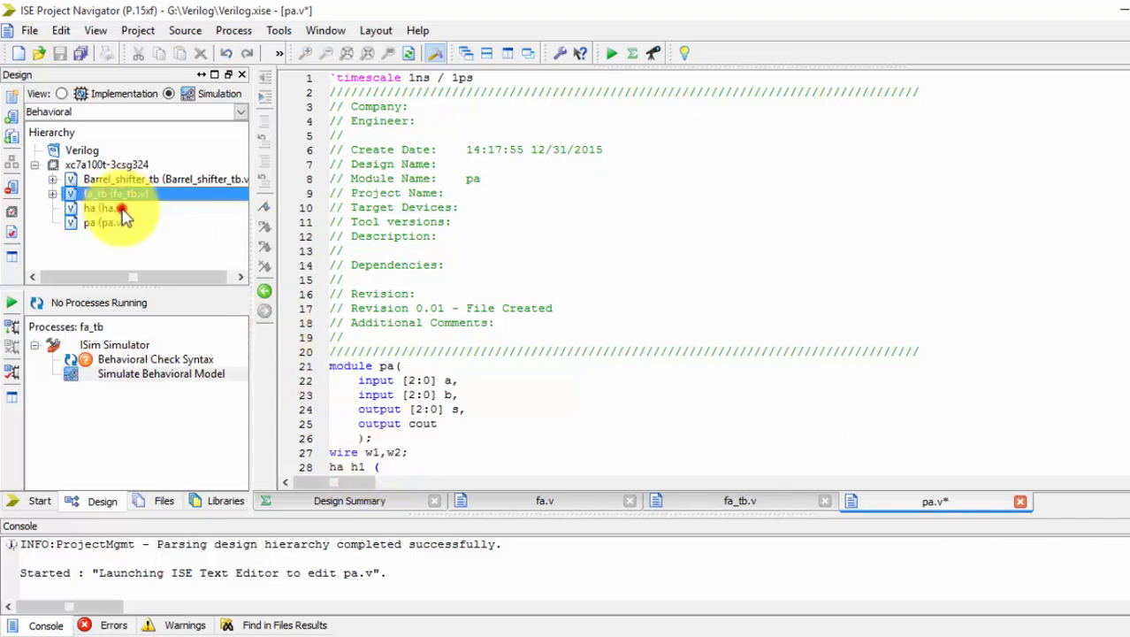
{"action": "double_click", "coordinate": [95, 207]}
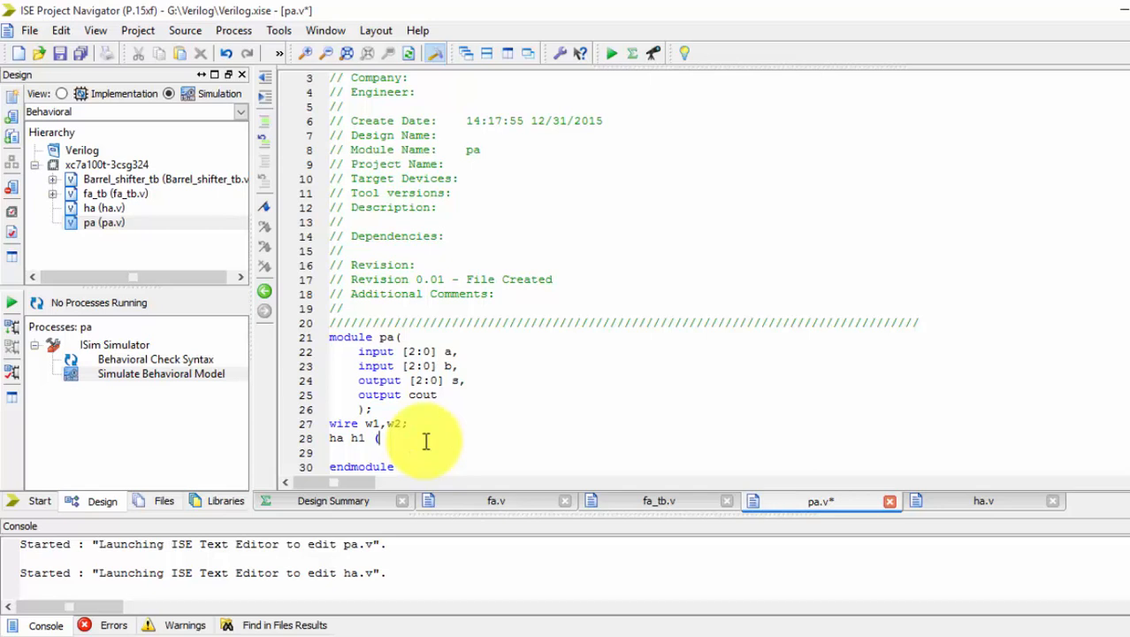
- Complete 'ha h1 (w1,a[0],b[0]);' and copy it into fa f1 and fa f2 instances
{"action": "type", "text": "w1"}
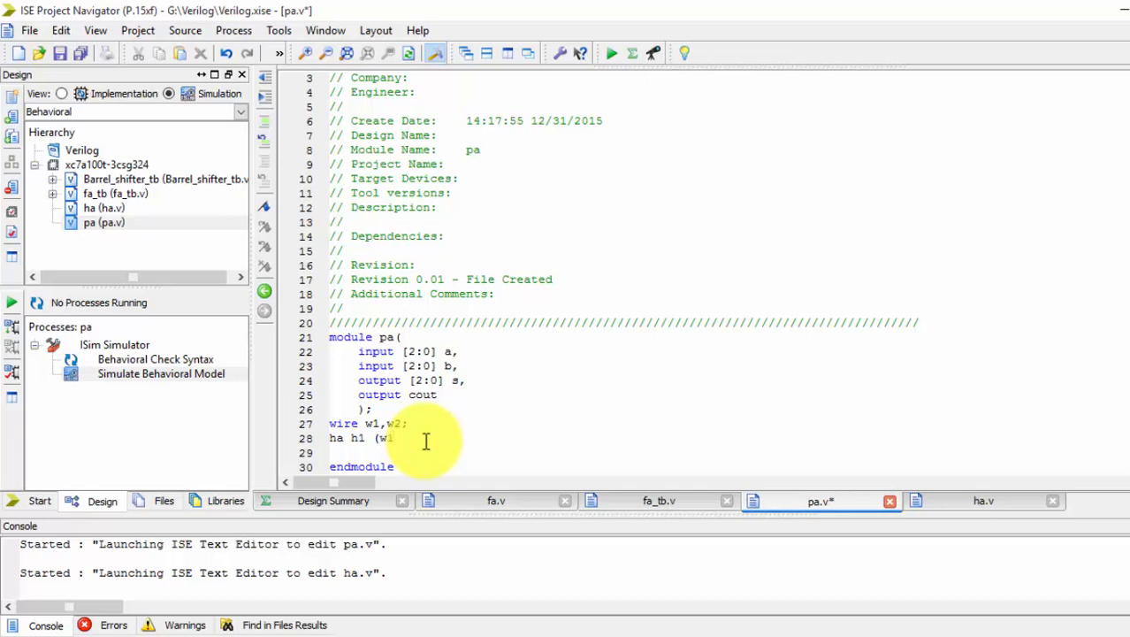
{"action": "type", "text": ","}
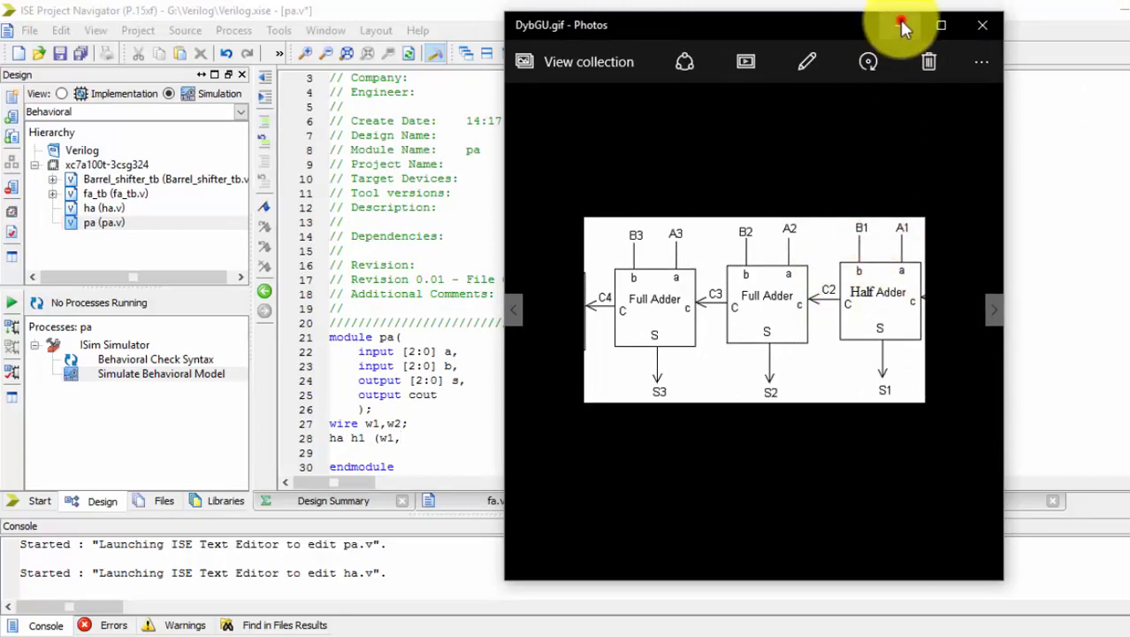
{"action": "left_click", "coordinate": [974, 25]}
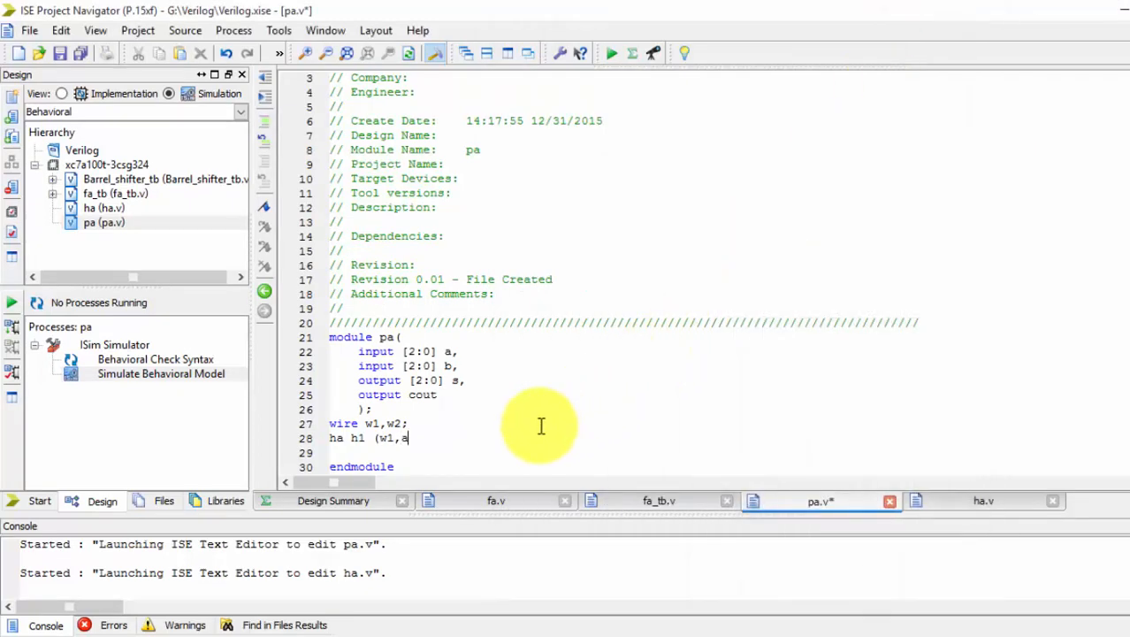
{"action": "type", "text": "[0],b[0"}
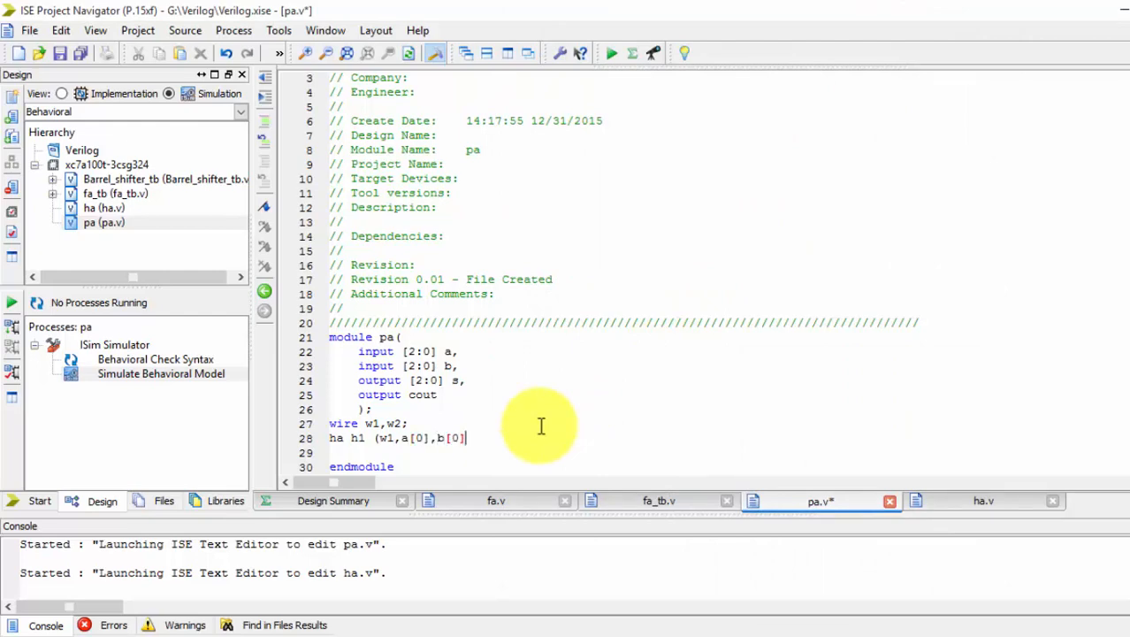
{"action": "type", "text": ");"}
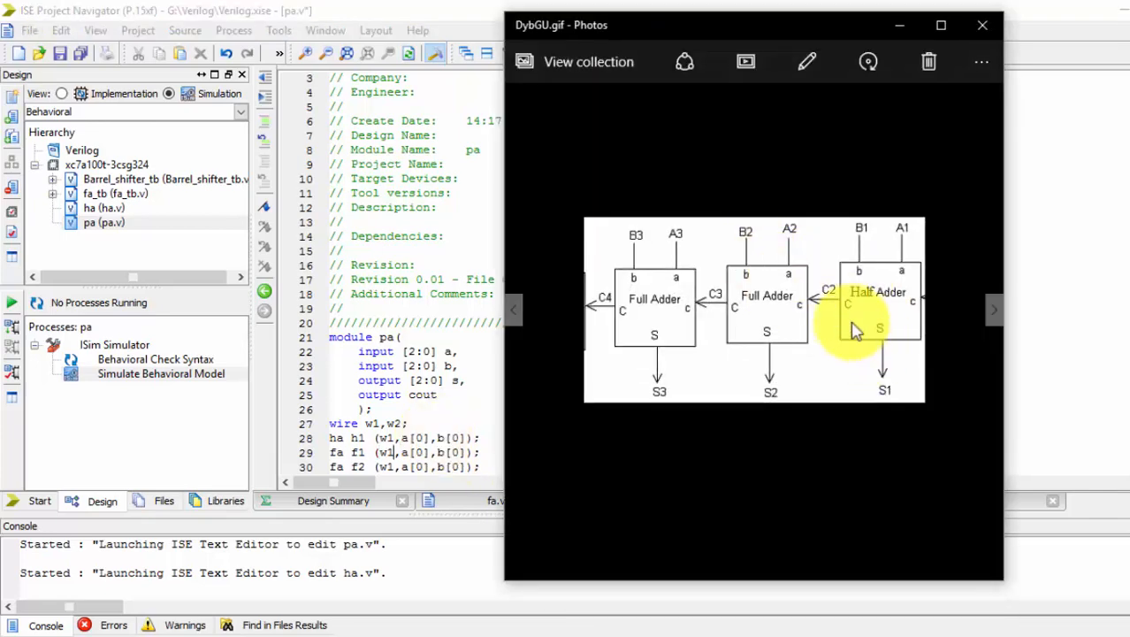
{"action": "mouse_move", "coordinate": [799, 318]}
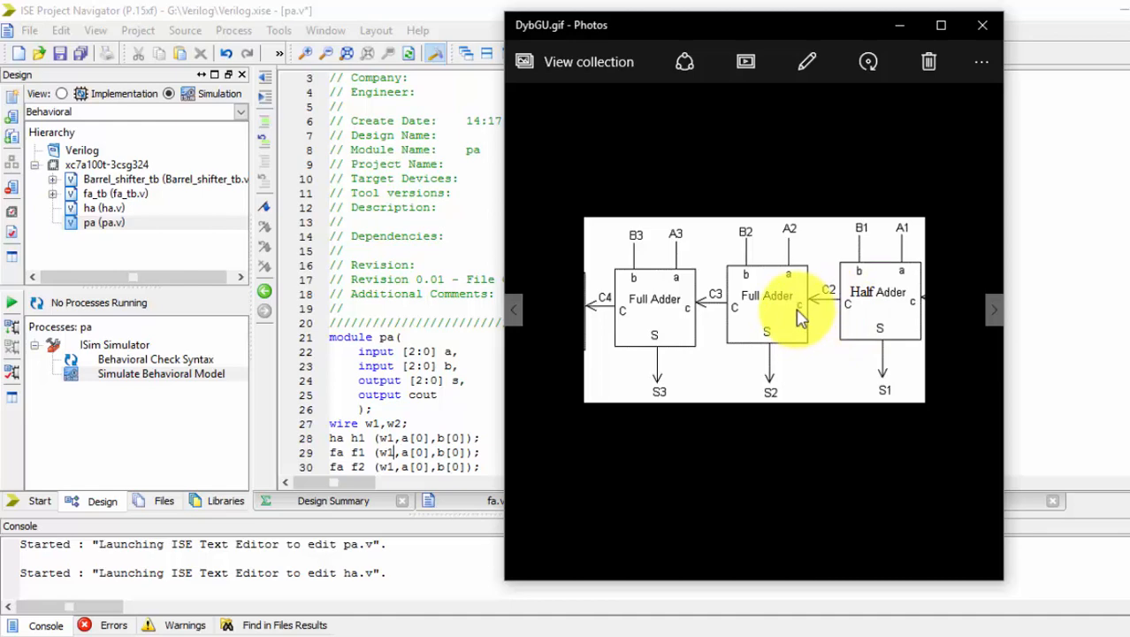
{"action": "mouse_move", "coordinate": [722, 309]}
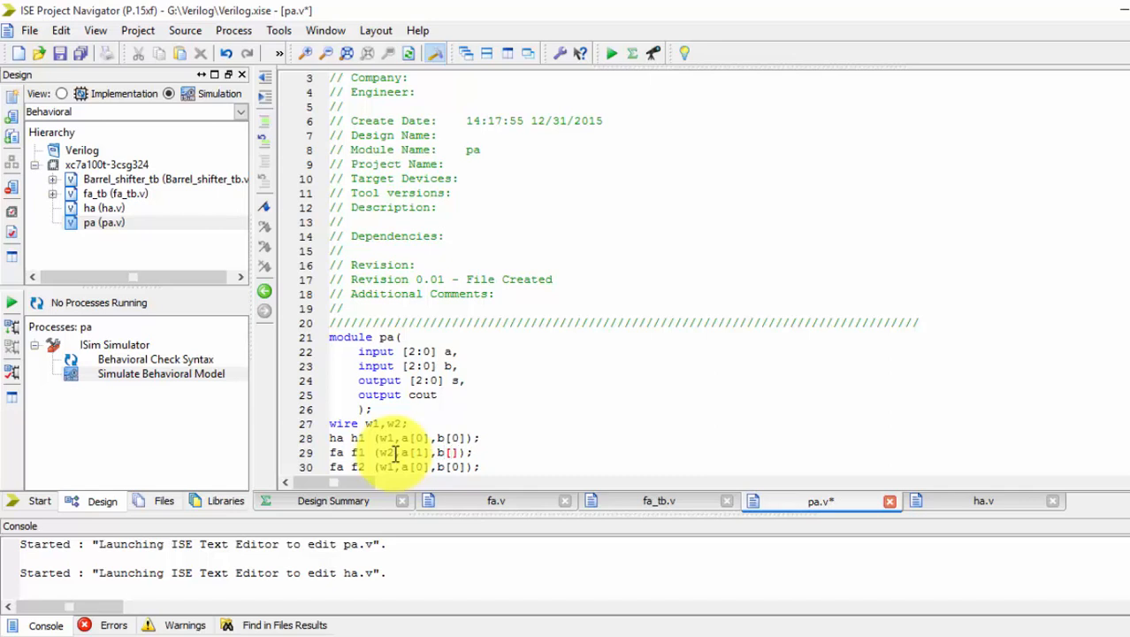
- Wire h1 to s[0], w1; f1 to s[1], w2, a[1], b[1], w1; f2 to s[2], cout
{"action": "type", "text": "1"}
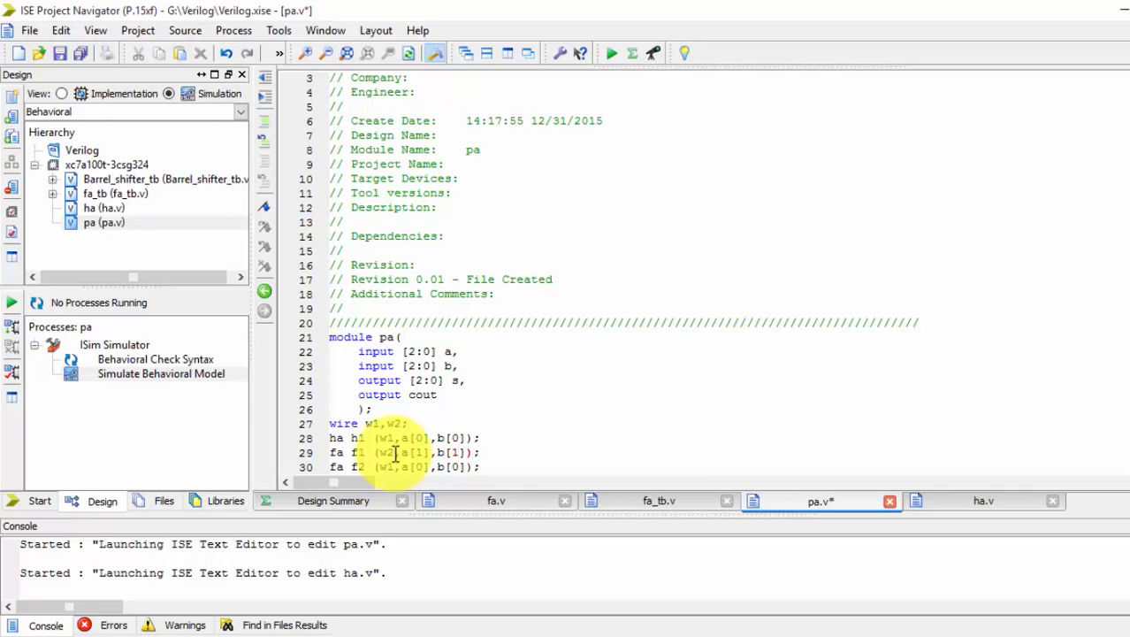
{"action": "type", "text": ",w1"}
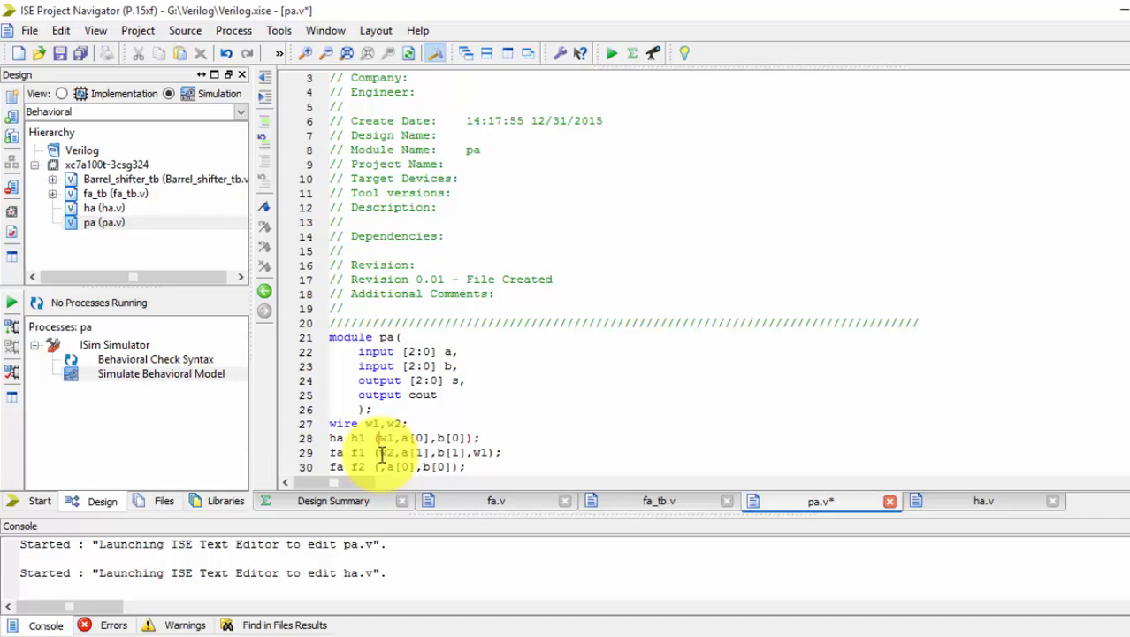
{"action": "type", "text": "s[0],"}
{"action": "type", "text": "s[2"}
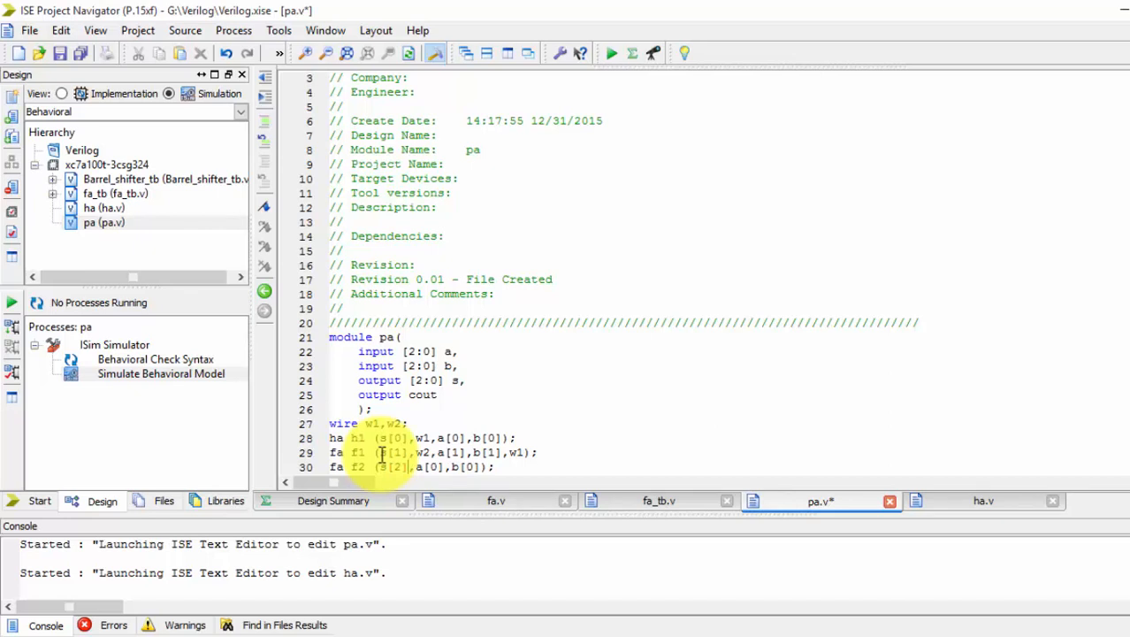
{"action": "type", "text": "cout,"}
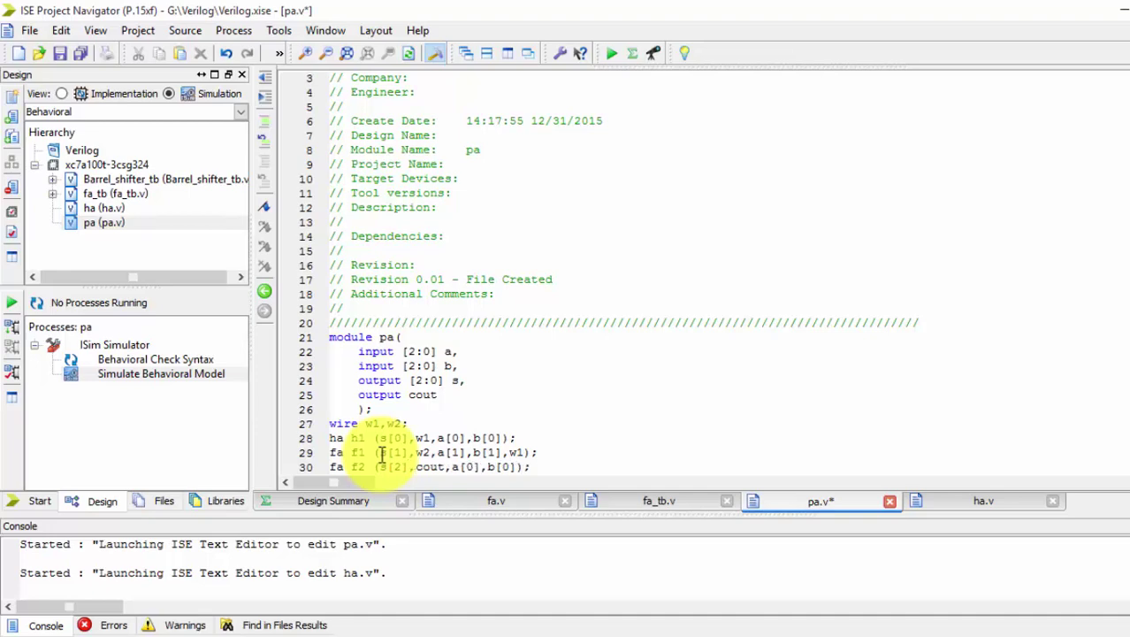
- Check the full adder port order in fa_tb.v and return to pa.v
{"action": "left_click", "coordinate": [655, 499]}
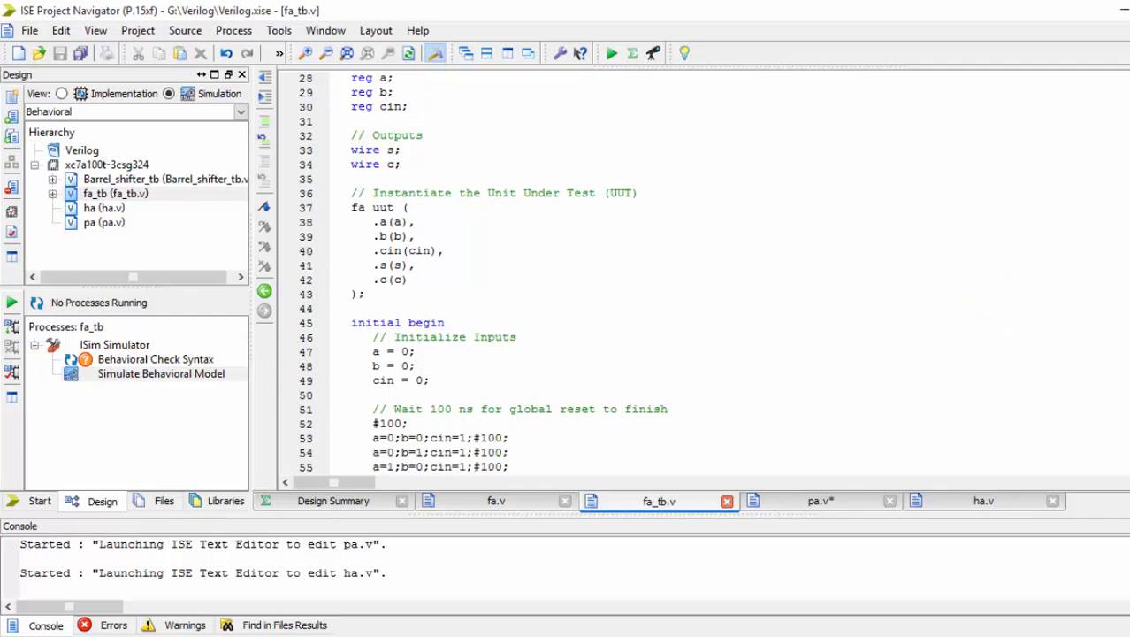
{"action": "left_click", "coordinate": [93, 207]}
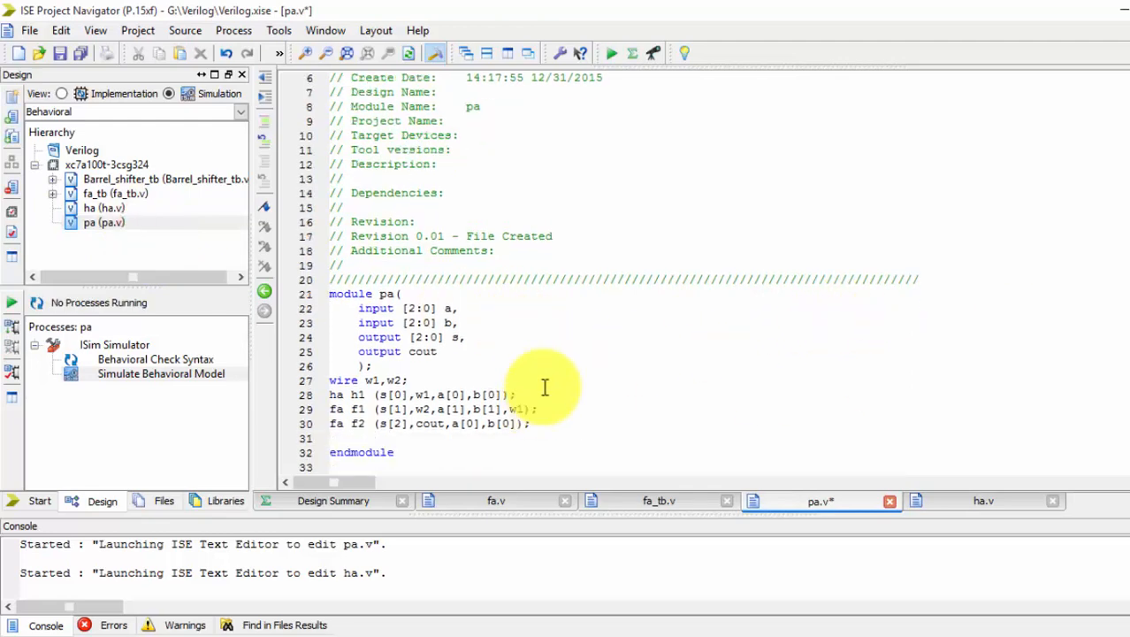
- Save pa.v and expand pa in Hierarchy to confirm instances h1, f1 and f2
{"action": "left_click", "coordinate": [80, 55]}
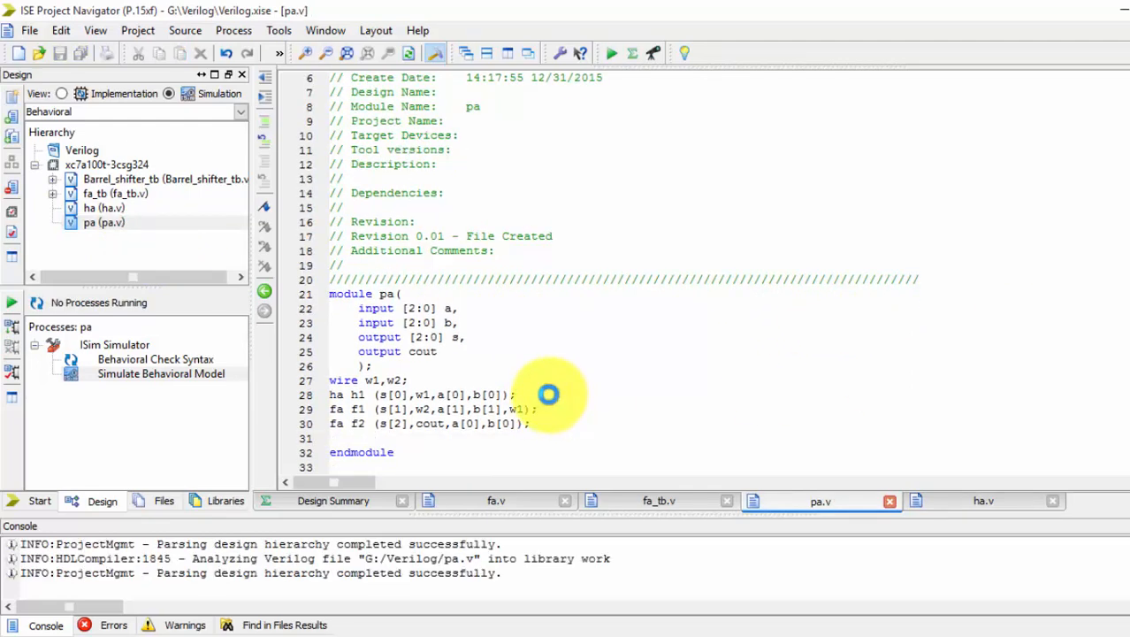
{"action": "left_click", "coordinate": [53, 209]}
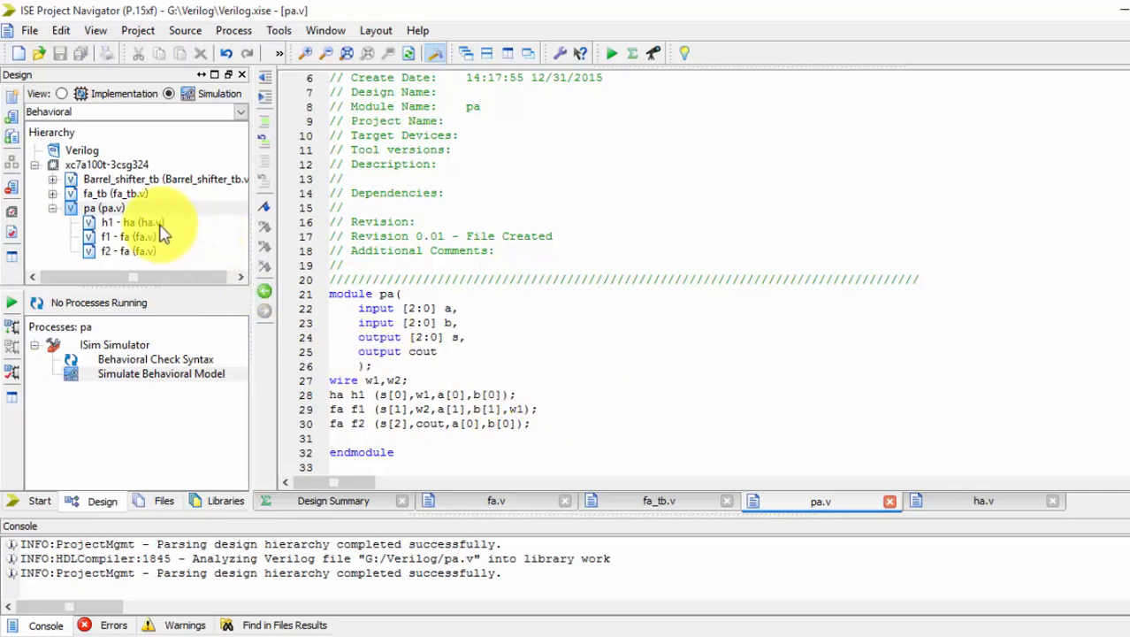
{"action": "left_click", "coordinate": [114, 238]}
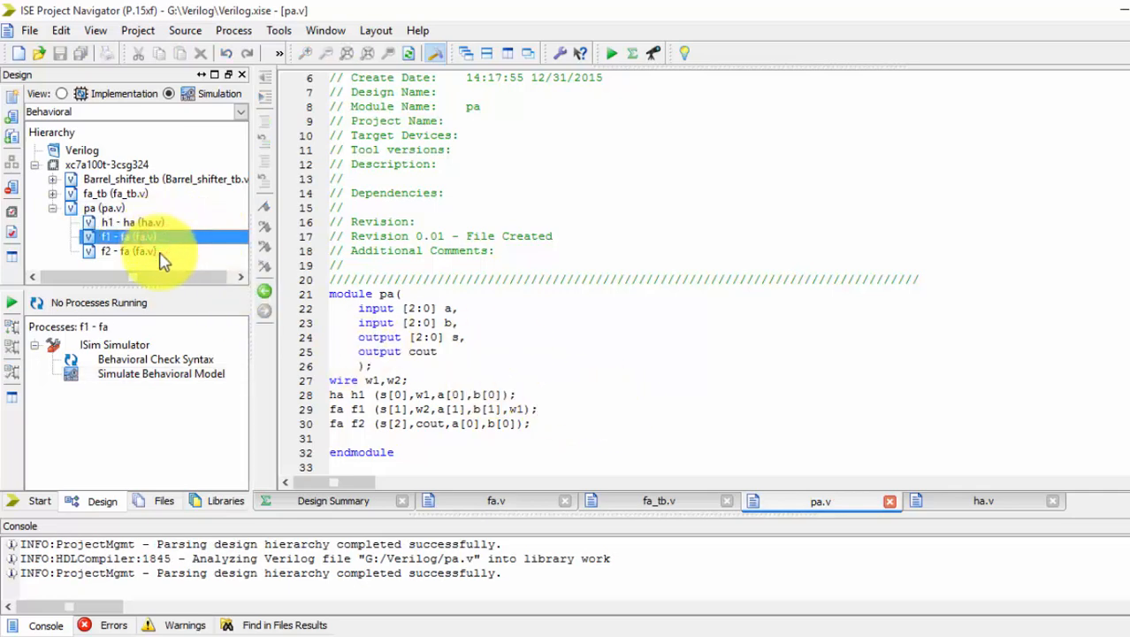
{"action": "left_click", "coordinate": [115, 251]}
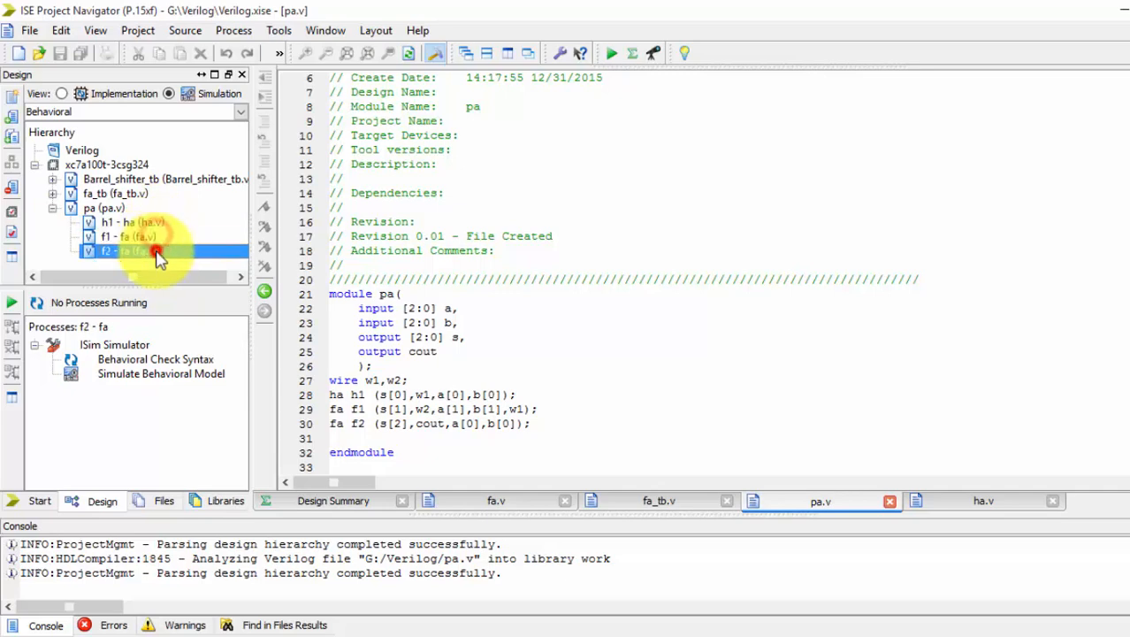
{"action": "left_click", "coordinate": [124, 223]}
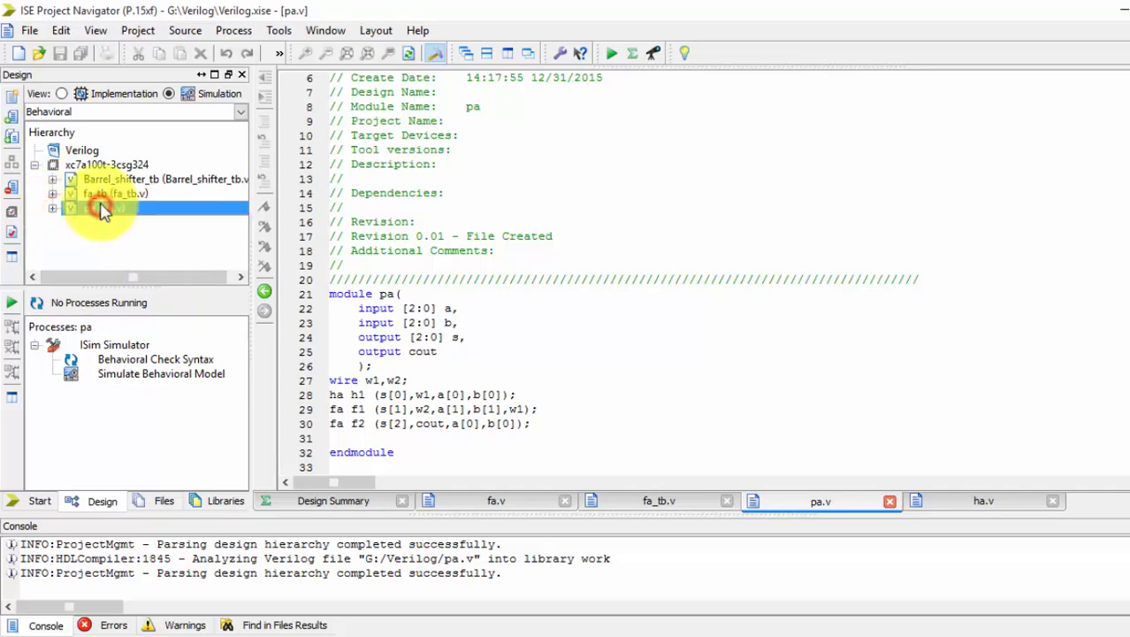
- Run Behavioral Check Syntax on pa, then launch Simulate Behavioral Model
{"action": "double_click", "coordinate": [156, 359]}
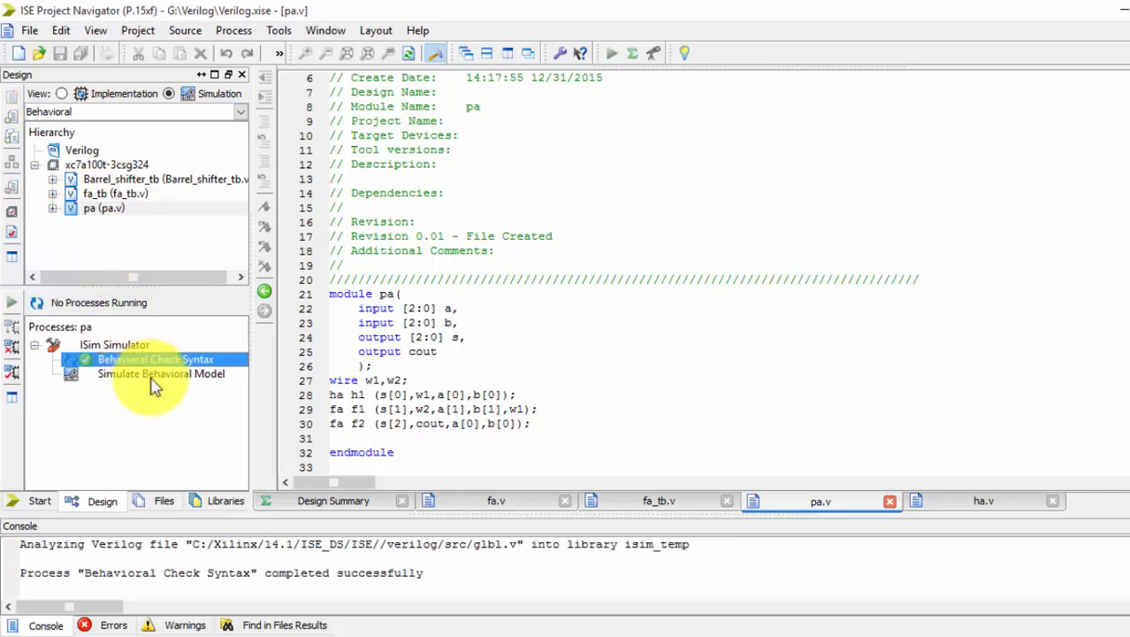
{"action": "double_click", "coordinate": [159, 375]}
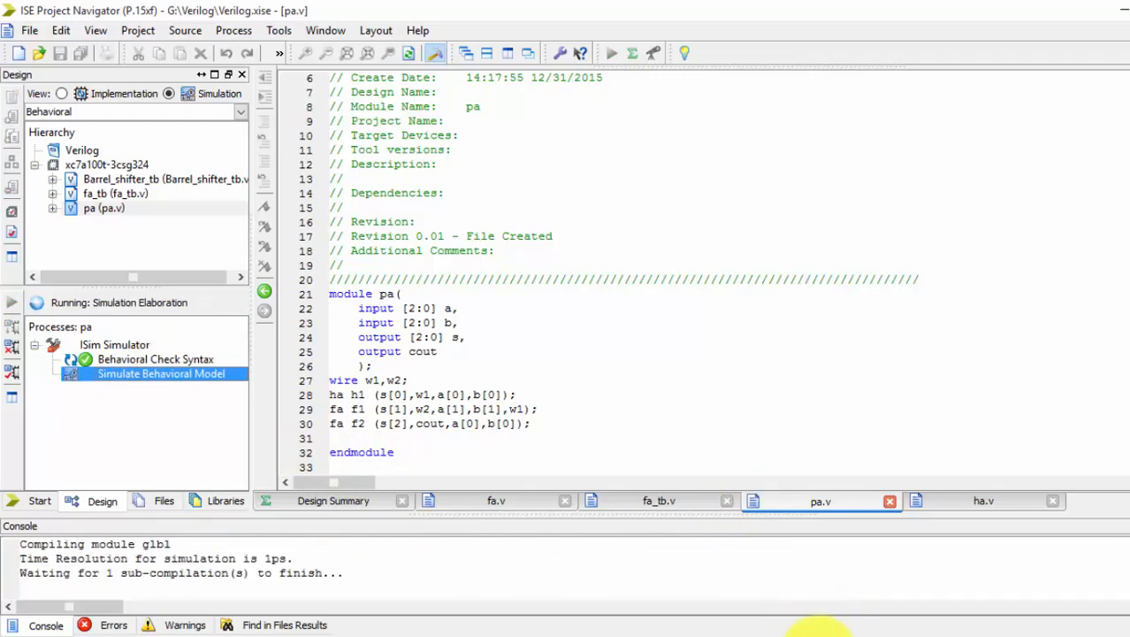
{"action": "mouse_move", "coordinate": [823, 620]}
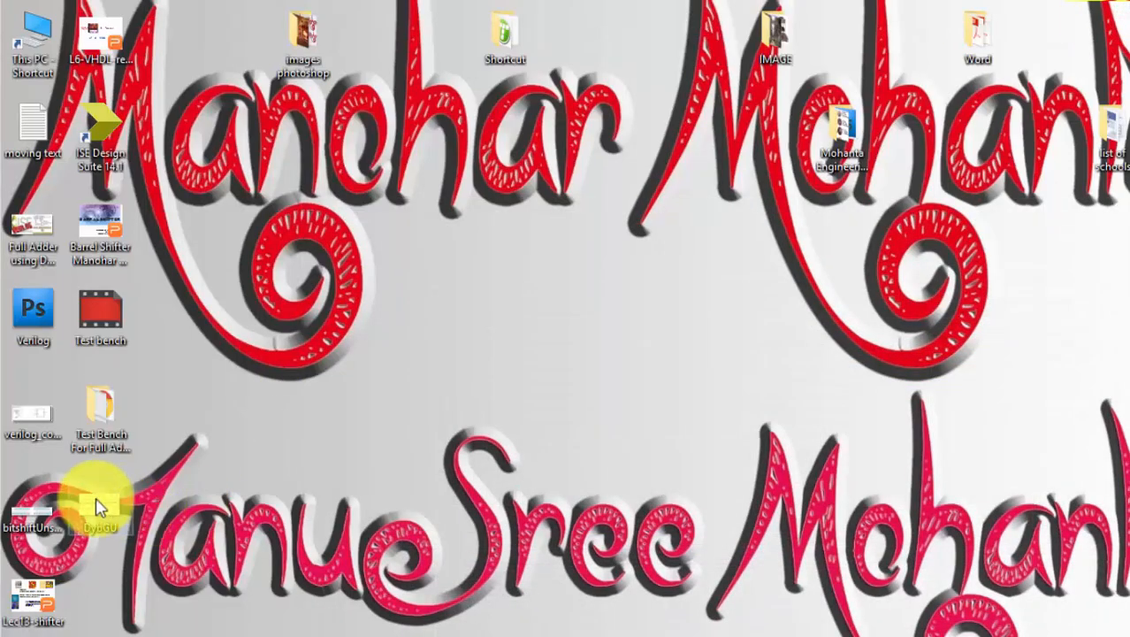
- Open the DybGU diagram in Paint and select the brush drawing tool
{"action": "right_click", "coordinate": [99, 496]}
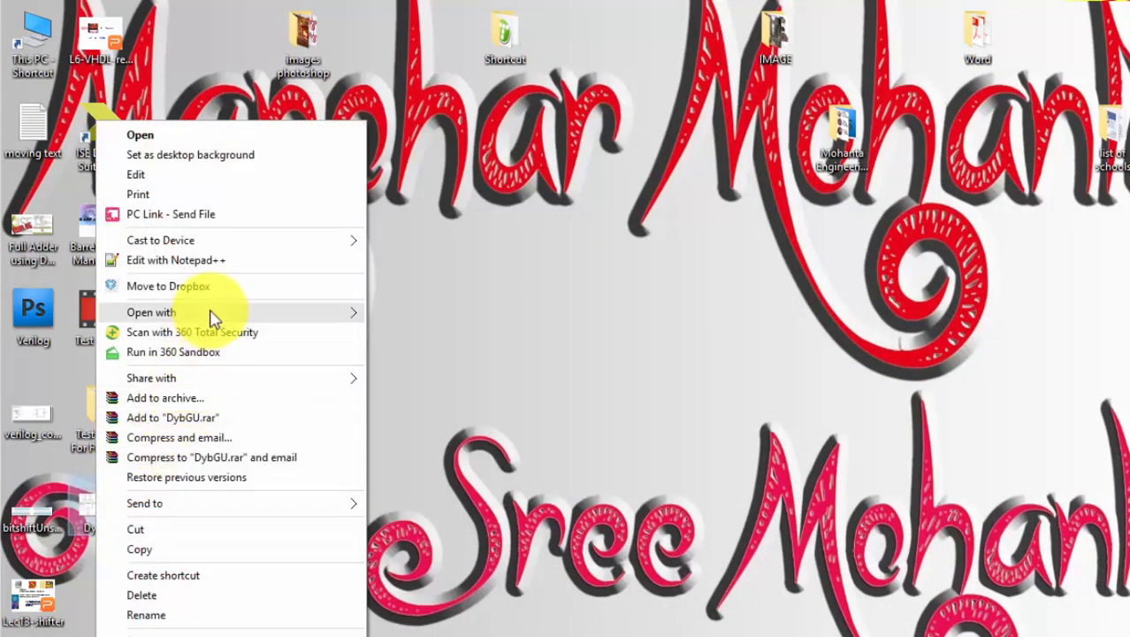
{"action": "left_click", "coordinate": [138, 134]}
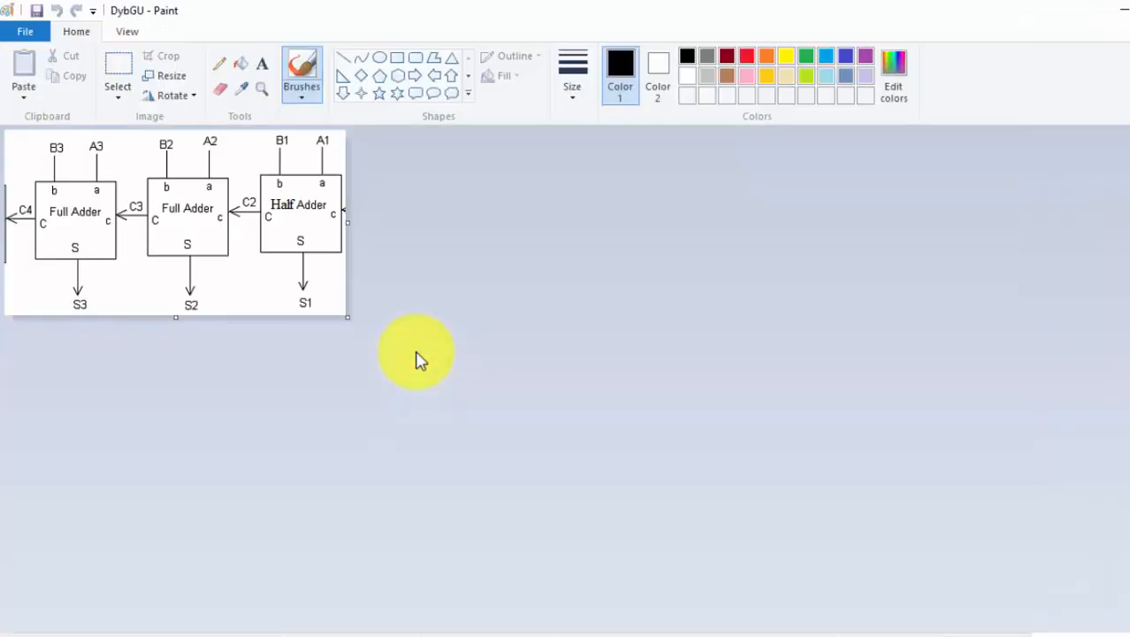
{"action": "left_click", "coordinate": [25, 32]}
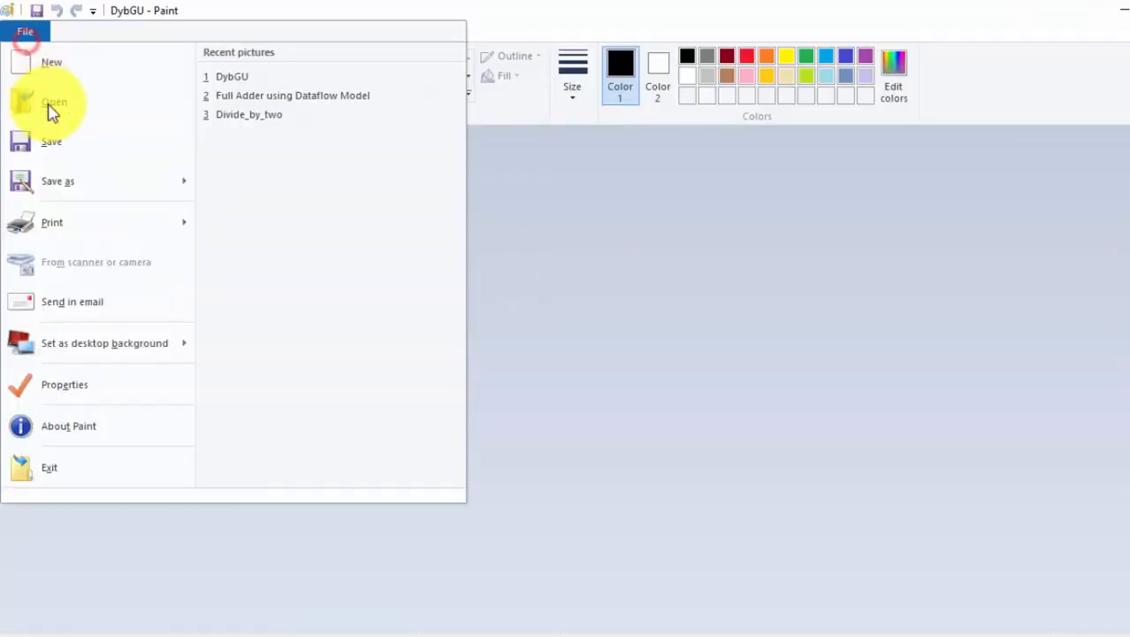
{"action": "mouse_move", "coordinate": [51, 223]}
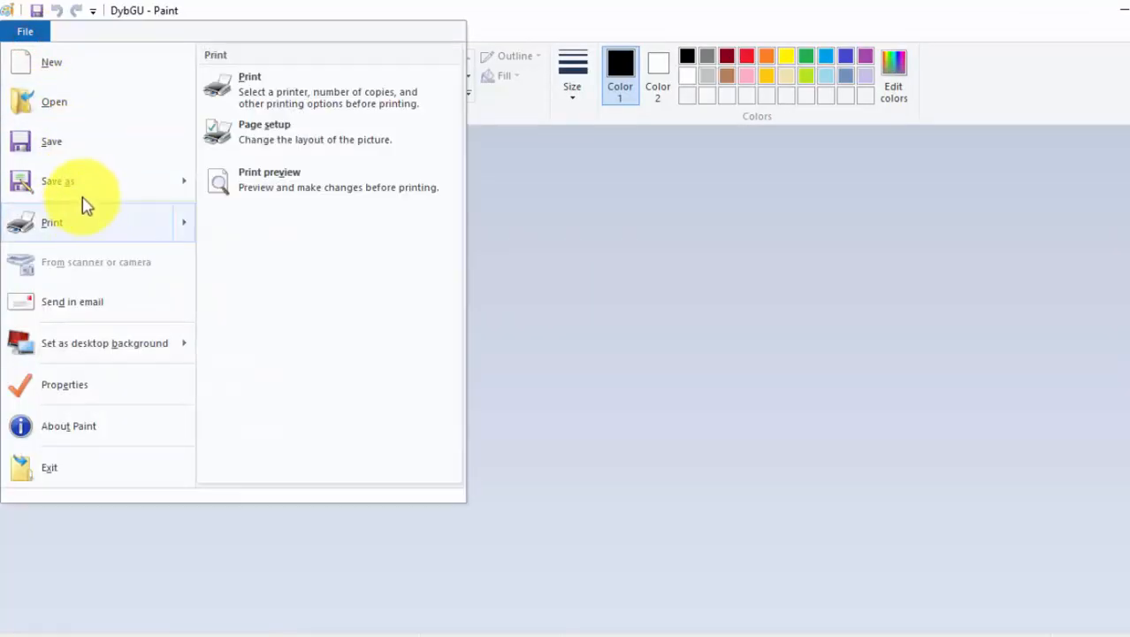
{"action": "left_click", "coordinate": [53, 60]}
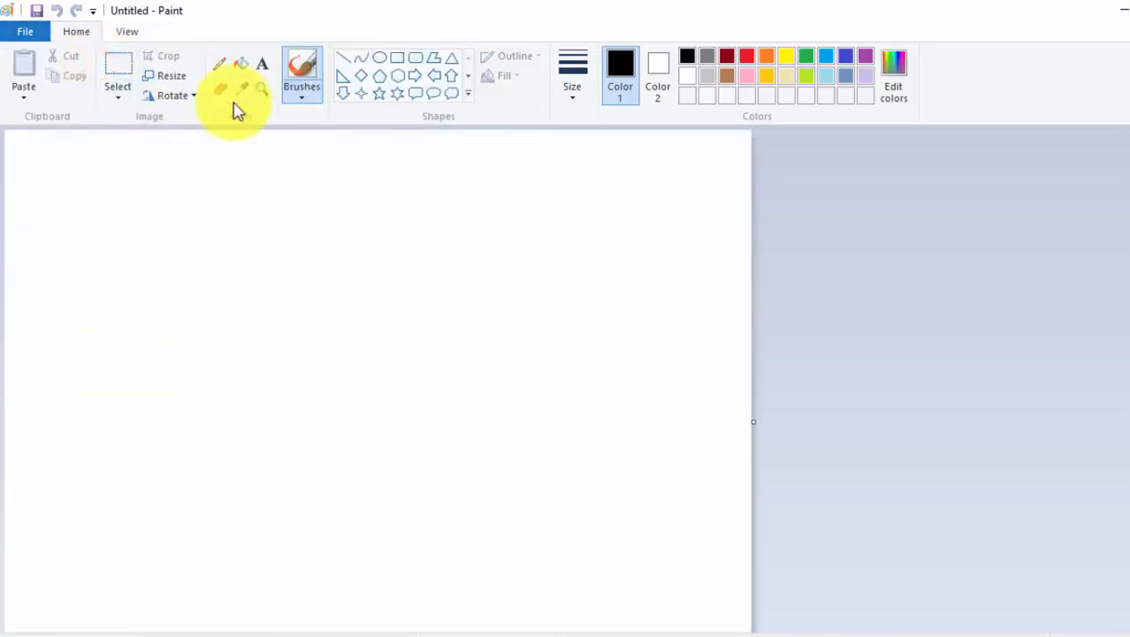
{"action": "mouse_move", "coordinate": [301, 92]}
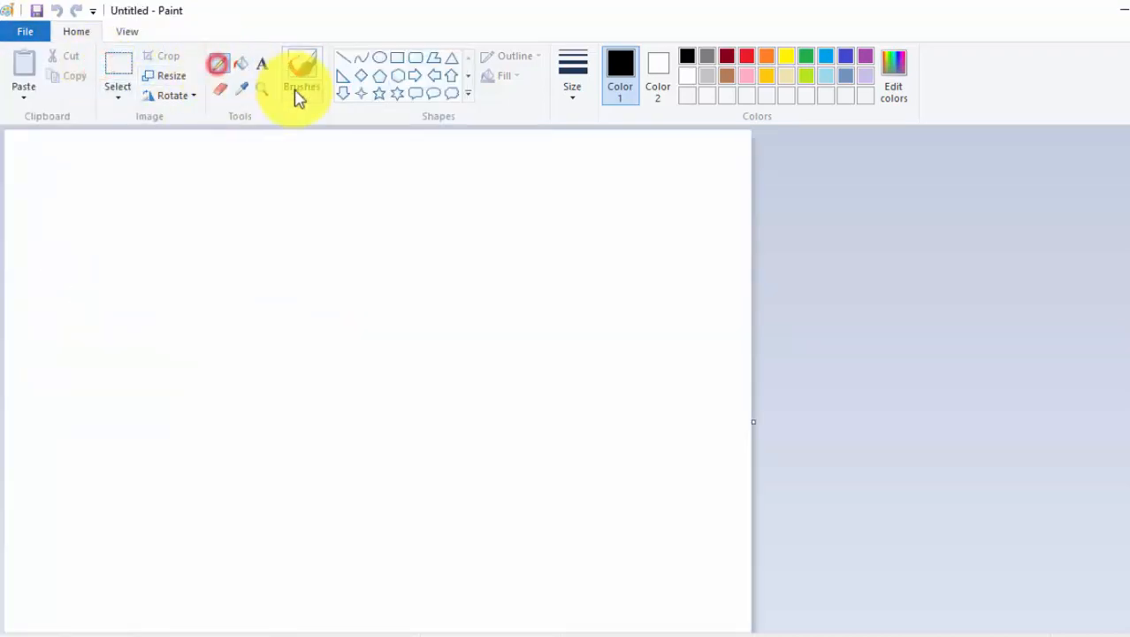
{"action": "left_click", "coordinate": [301, 68]}
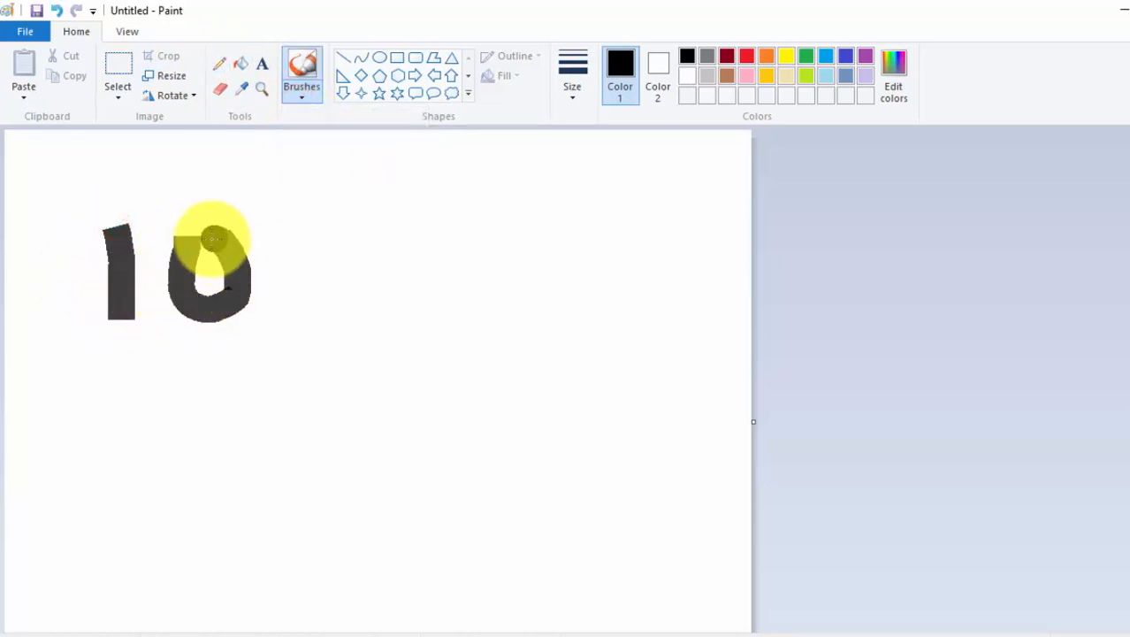
- Sketch 101 plus 011 with carry marks, a sum line and the result 1000
{"action": "left_click_drag", "start_coordinate": [283, 230], "coordinate": [301, 309]}
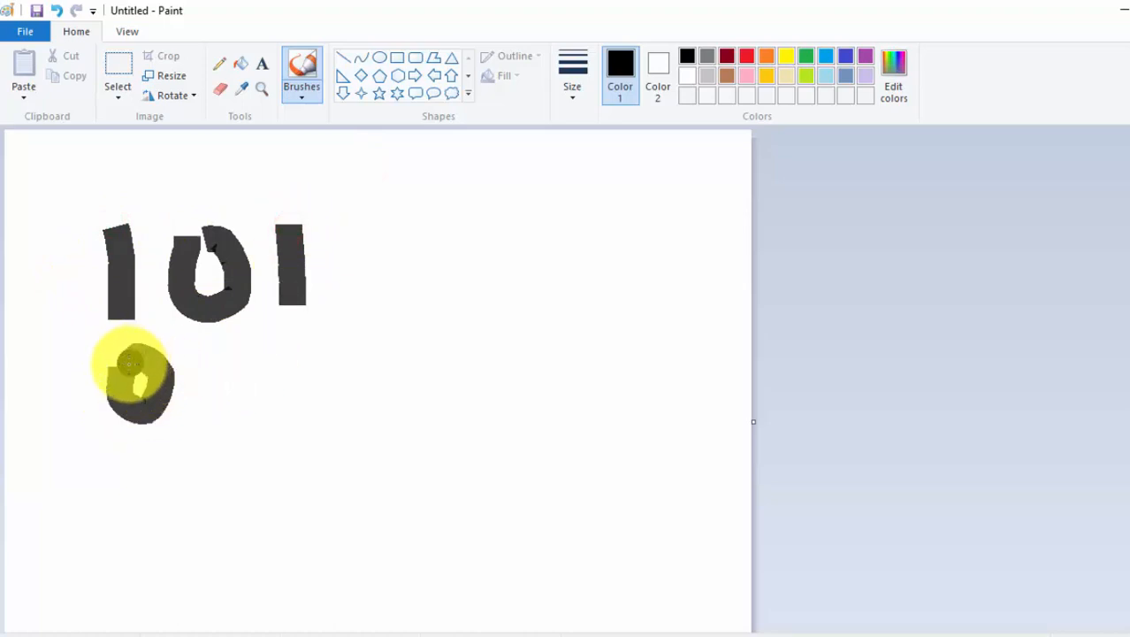
{"action": "left_click", "coordinate": [124, 368]}
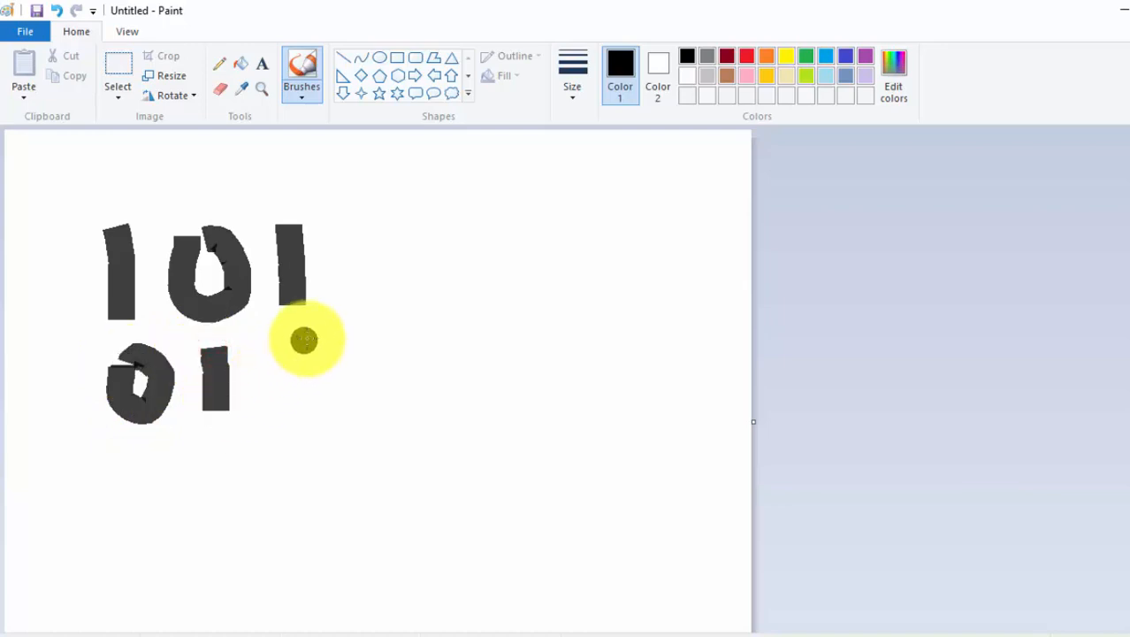
{"action": "left_click_drag", "start_coordinate": [39, 452], "coordinate": [370, 463]}
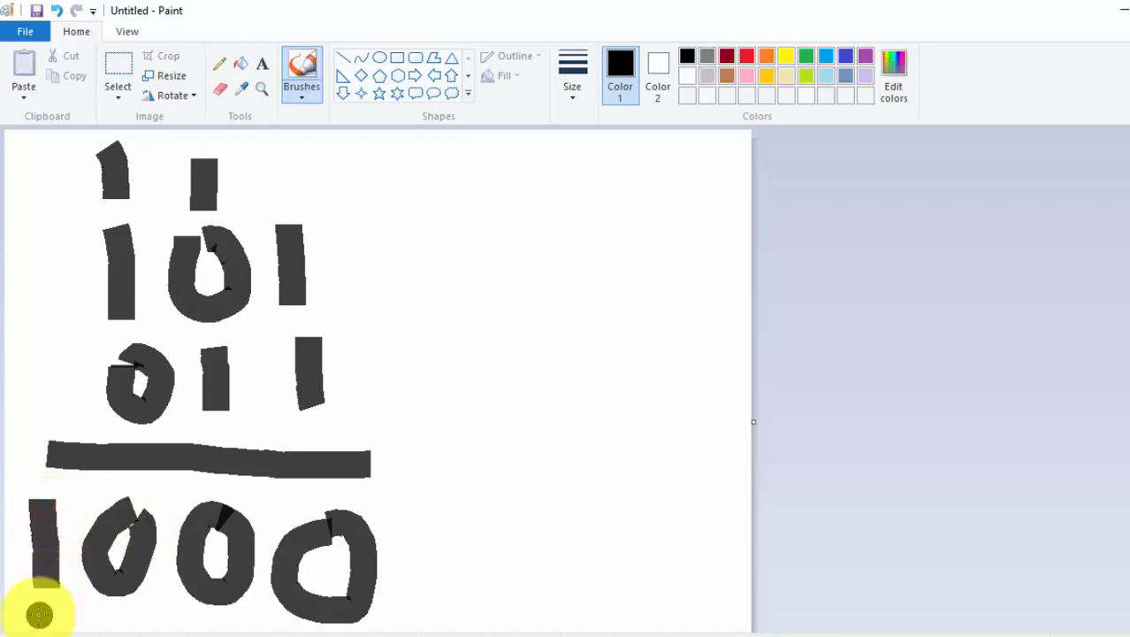
{"action": "left_click_drag", "start_coordinate": [36, 615], "coordinate": [398, 616]}
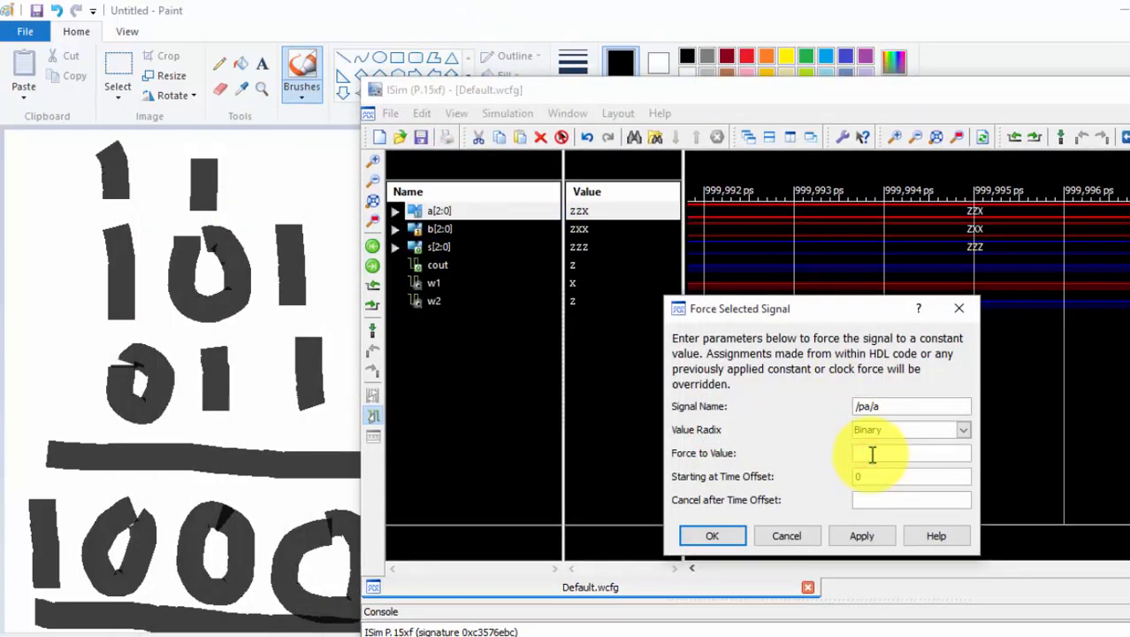
- Force a to constant 101 and b to constant 011 via Force Constant
{"action": "type", "text": "101"}
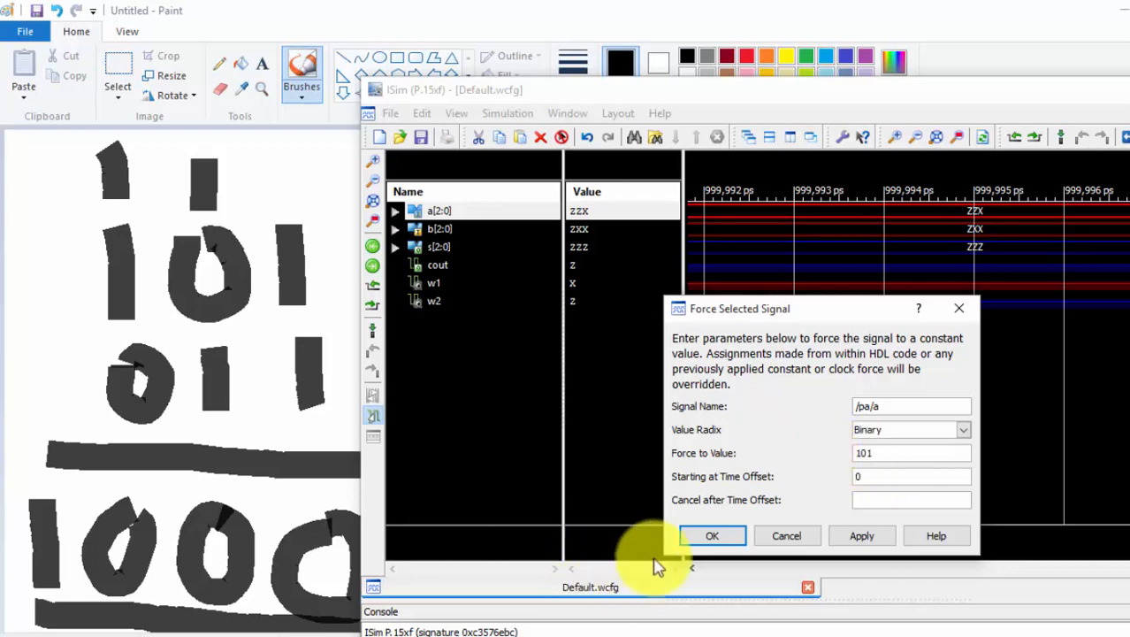
{"action": "left_click", "coordinate": [711, 535]}
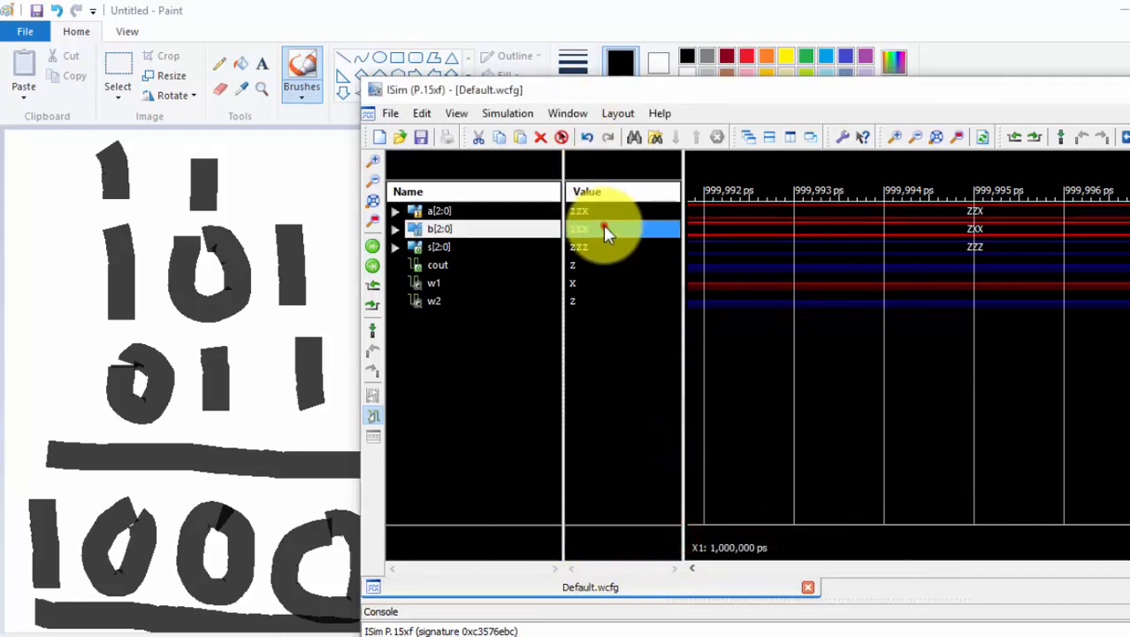
{"action": "right_click", "coordinate": [609, 228]}
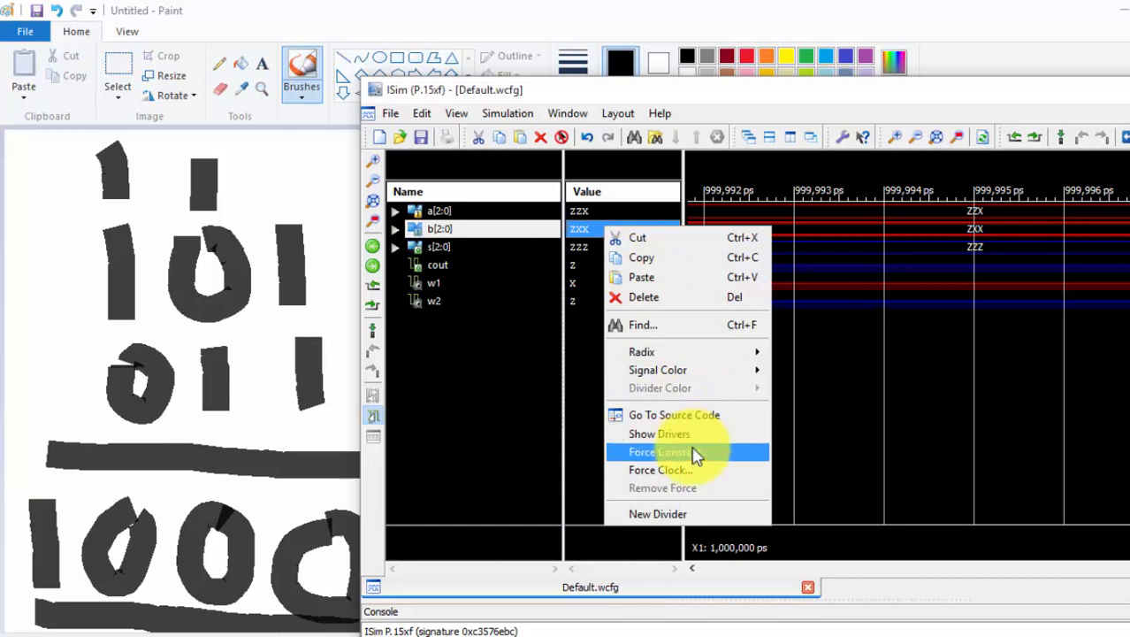
{"action": "left_click", "coordinate": [656, 451]}
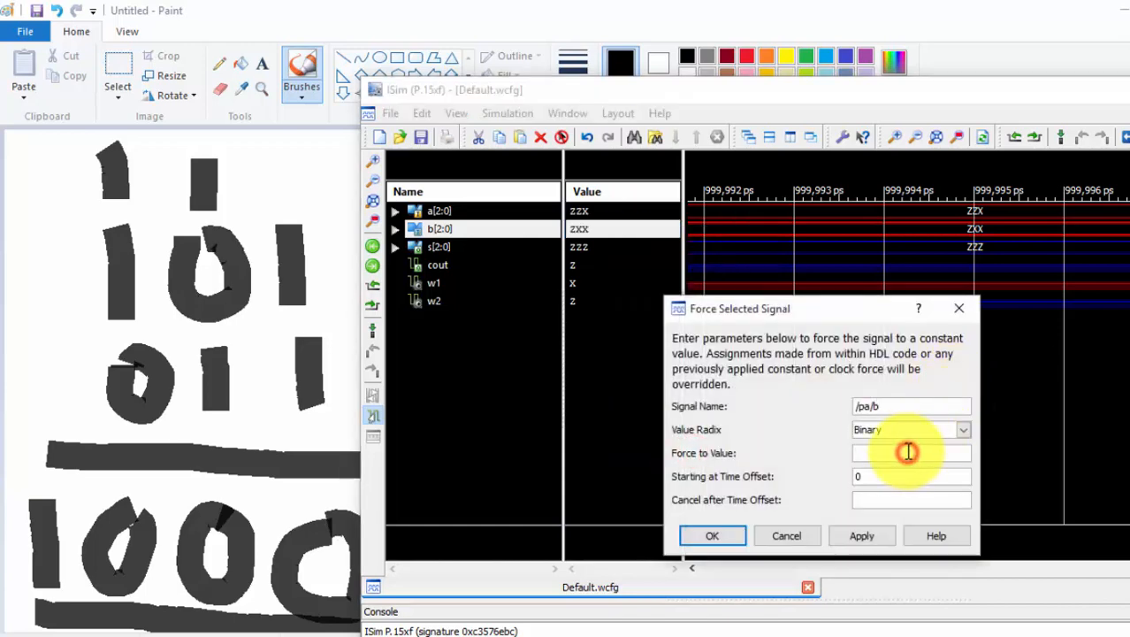
{"action": "type", "text": "011"}
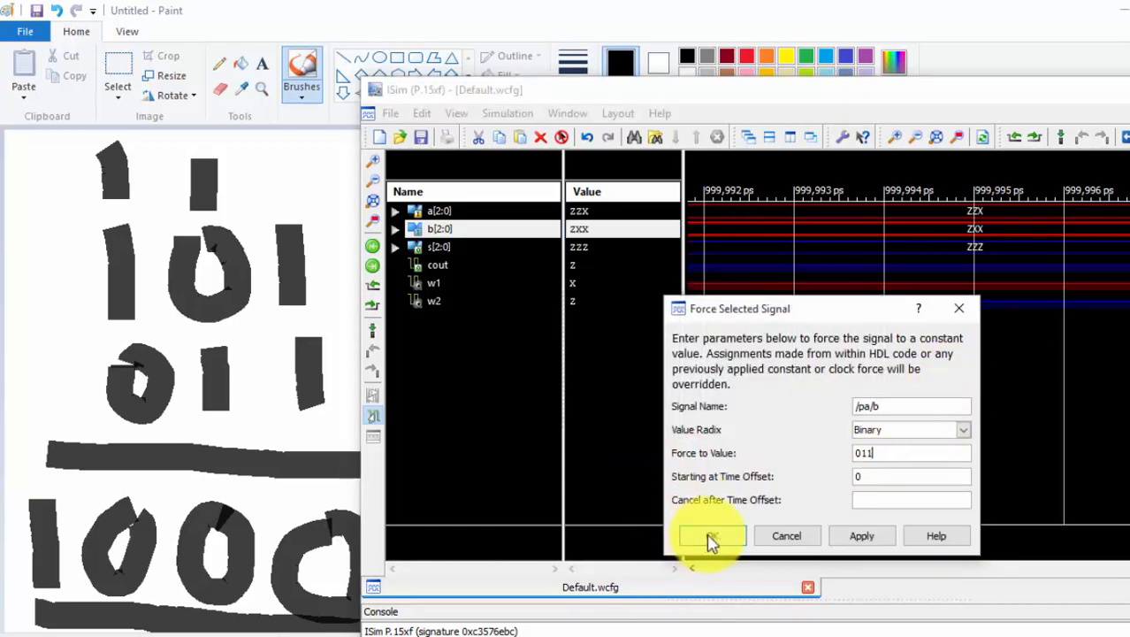
{"action": "left_click", "coordinate": [711, 534]}
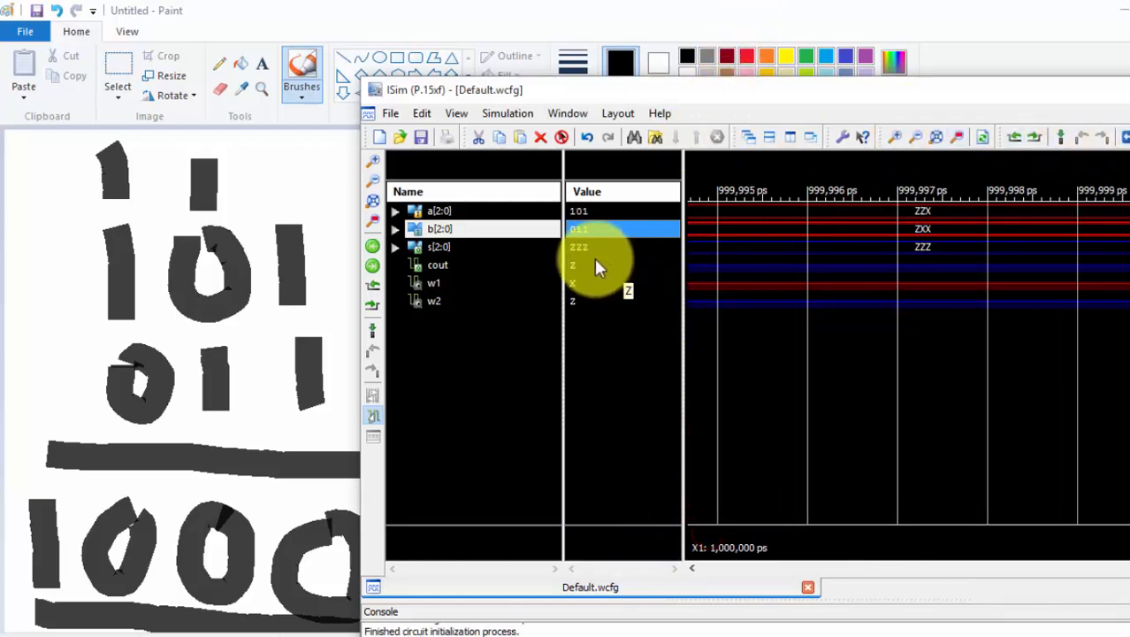
- Inspect the values of sum s, carry cout and wires w1, w2
{"action": "left_click", "coordinate": [439, 246]}
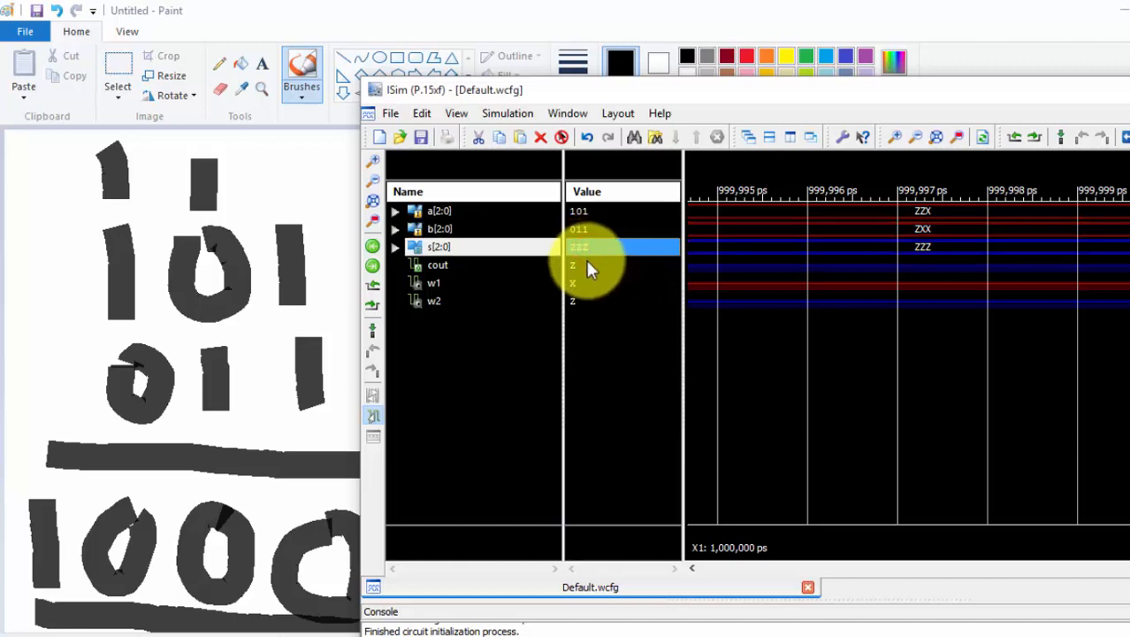
{"action": "left_click", "coordinate": [437, 265]}
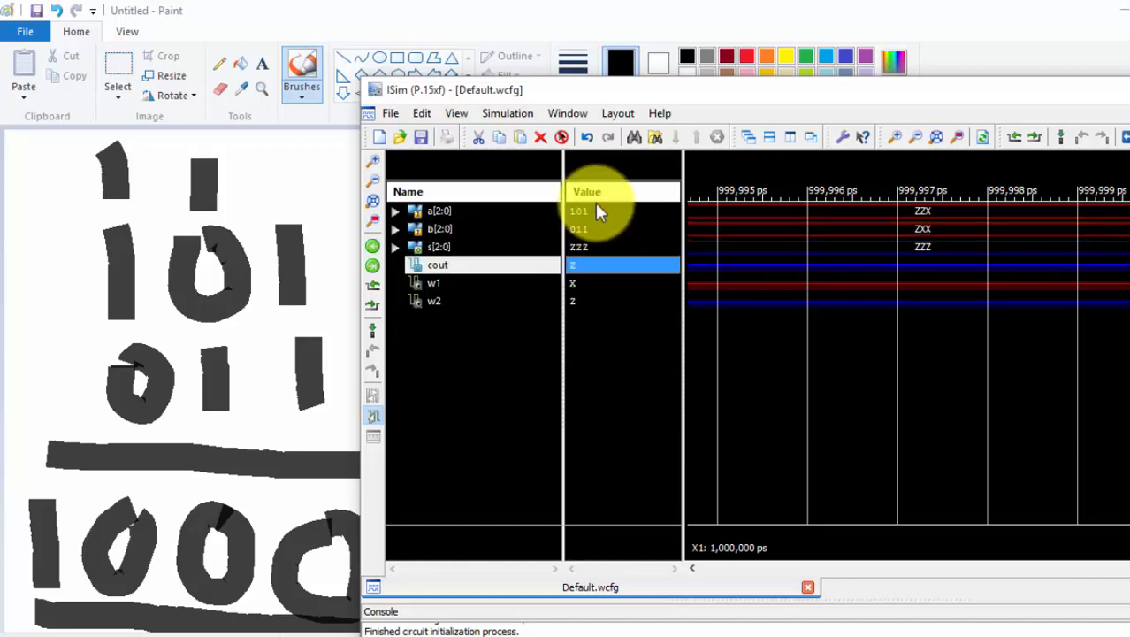
{"action": "left_click", "coordinate": [438, 246]}
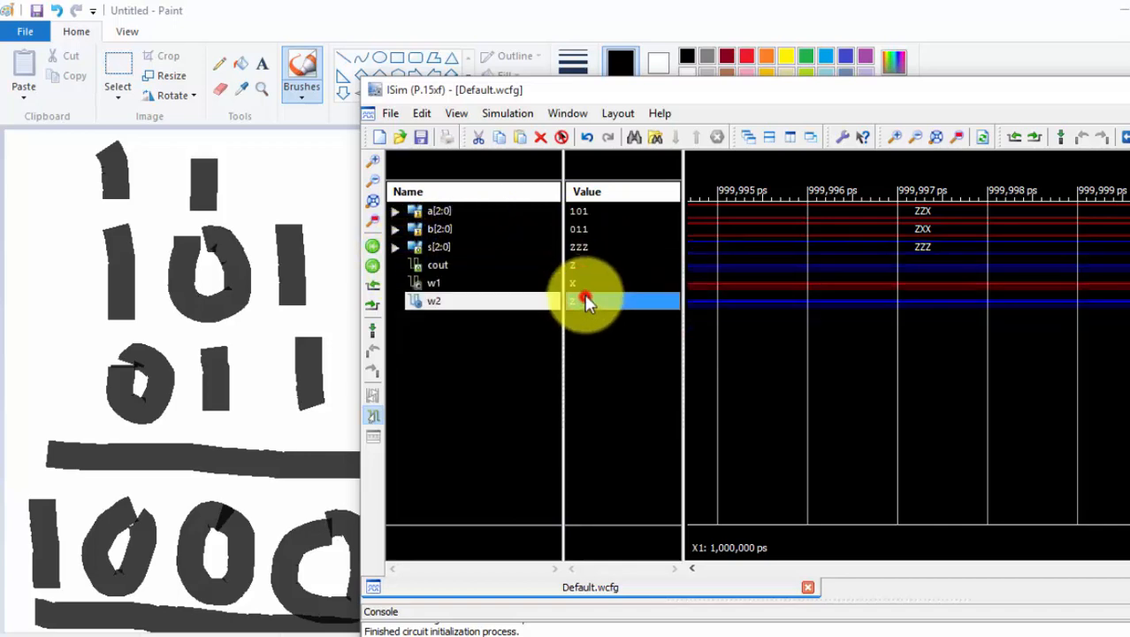
{"action": "left_click", "coordinate": [397, 211]}
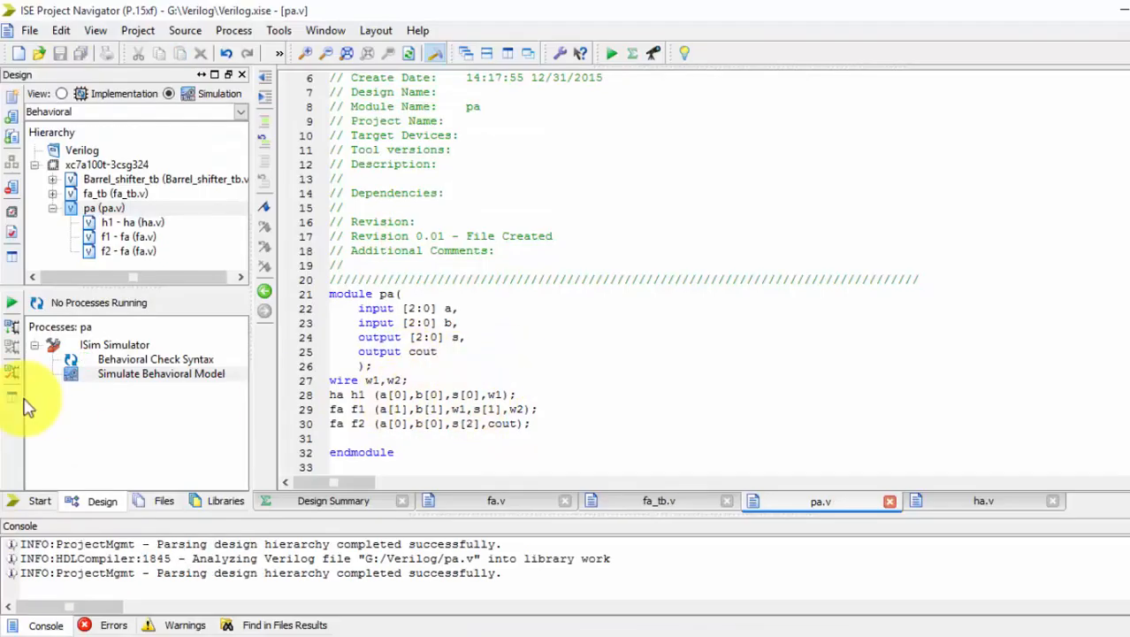
- Run the syntax check on pa.v and review the three adder instance lines 28–30
{"action": "double_click", "coordinate": [160, 359]}
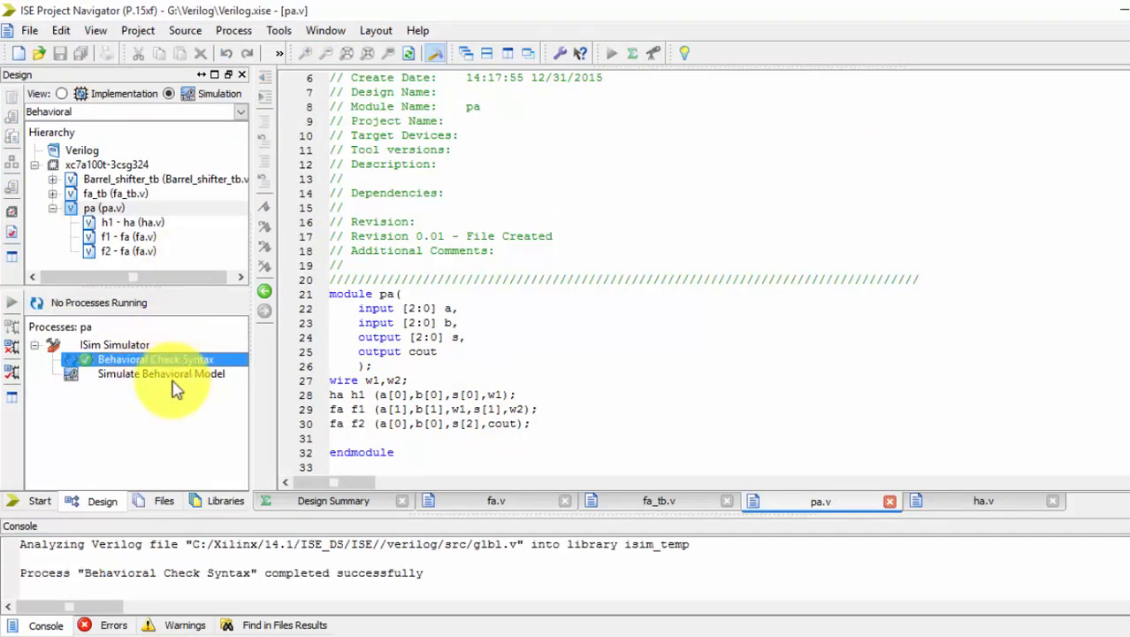
{"action": "double_click", "coordinate": [163, 375]}
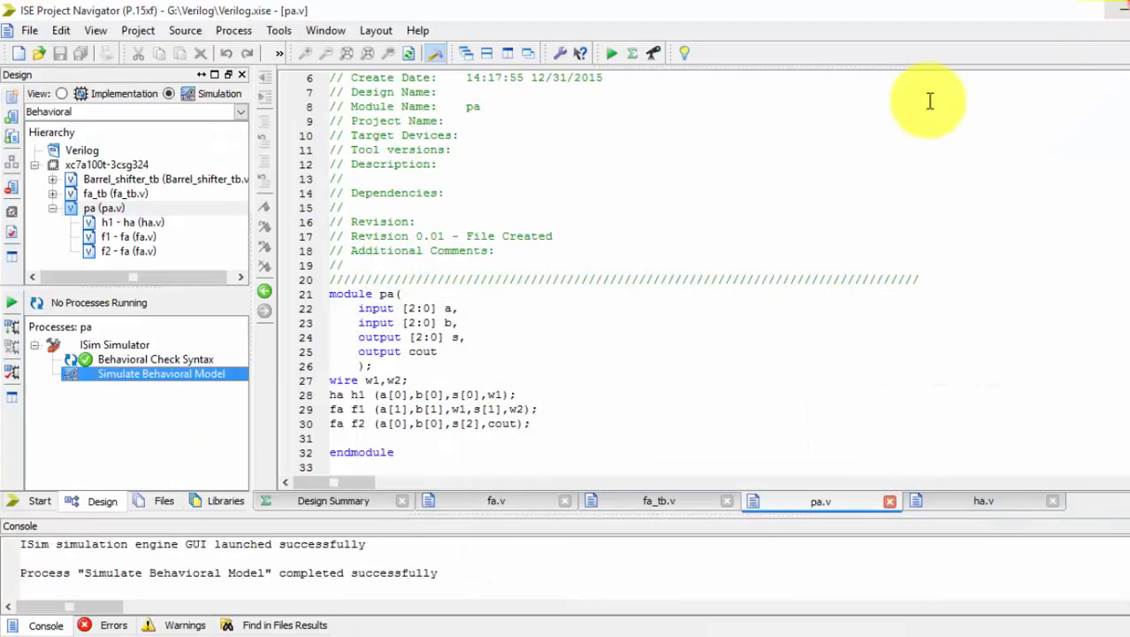
{"action": "mouse_move", "coordinate": [738, 322]}
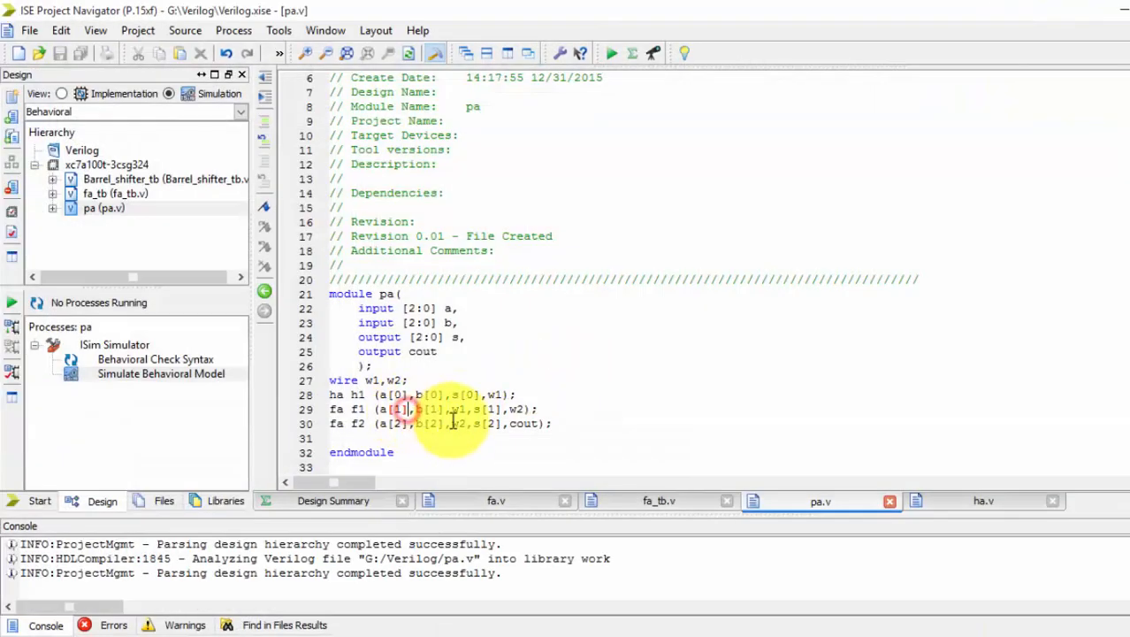
{"action": "left_click_drag", "start_coordinate": [329, 394], "coordinate": [549, 424]}
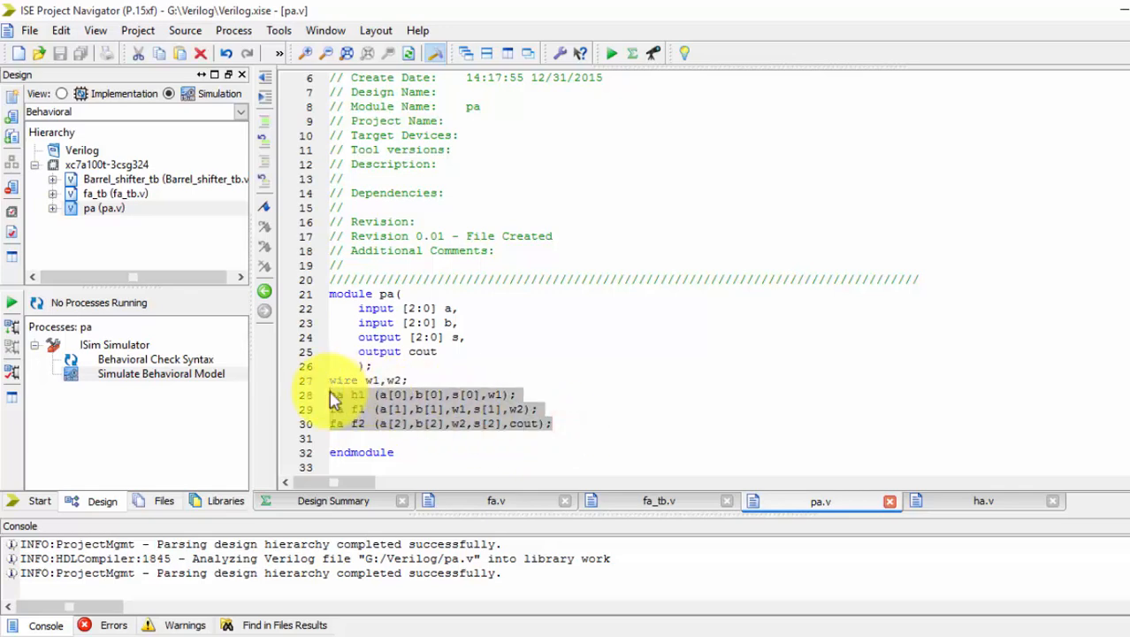
{"action": "left_click", "coordinate": [104, 208]}
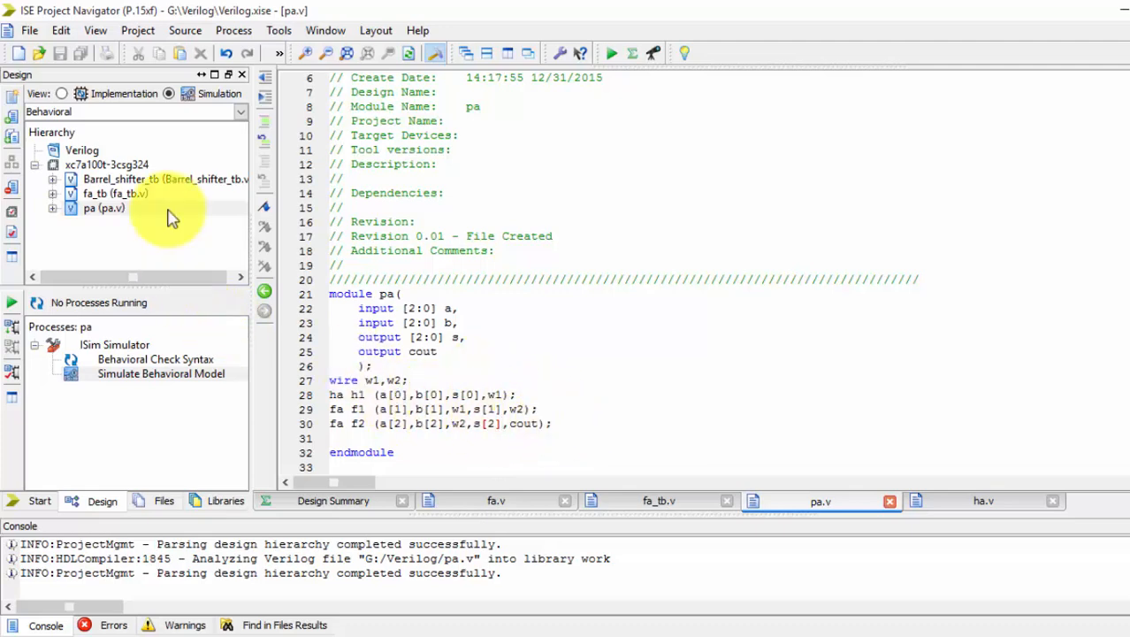
- Select module pa and relaunch its behavioral simulation in ISim
{"action": "left_click", "coordinate": [157, 375]}
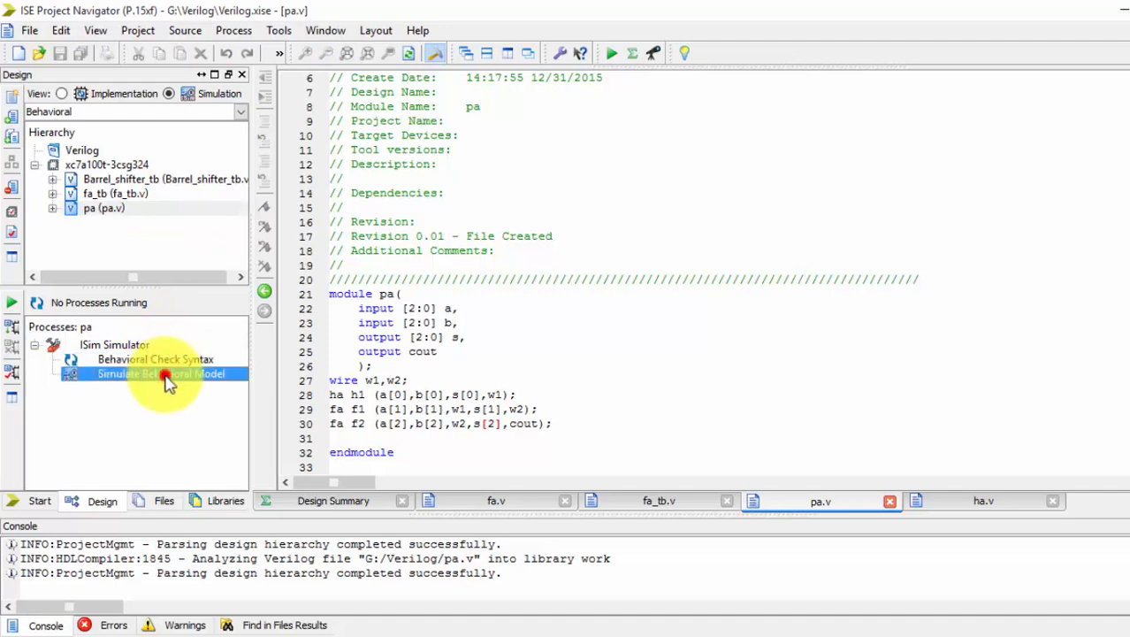
{"action": "double_click", "coordinate": [138, 373]}
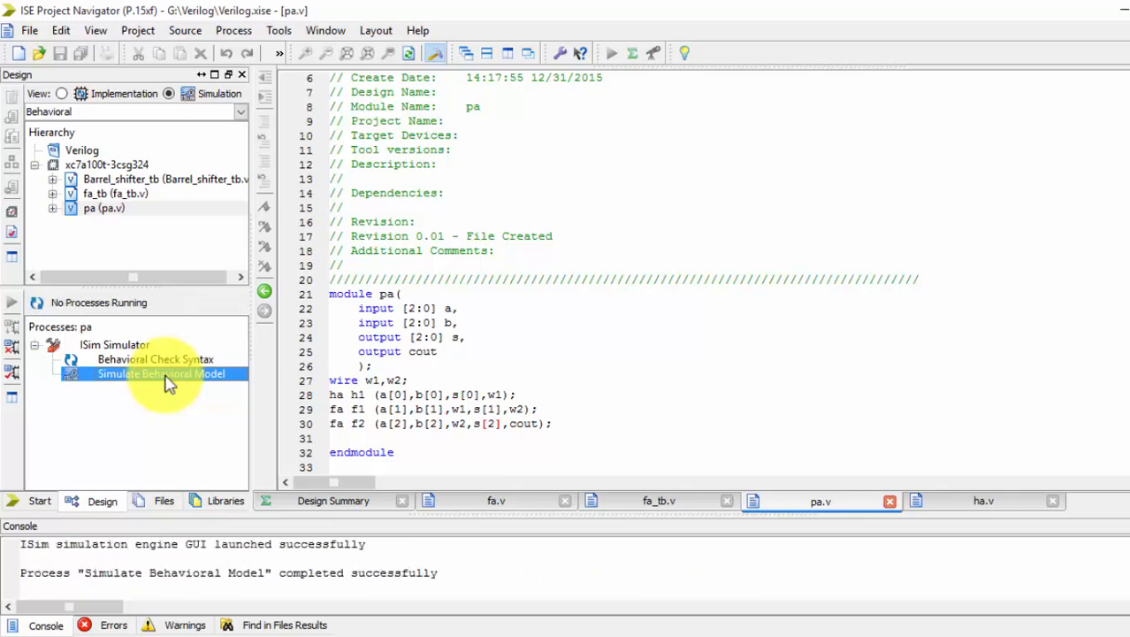
{"action": "double_click", "coordinate": [163, 373]}
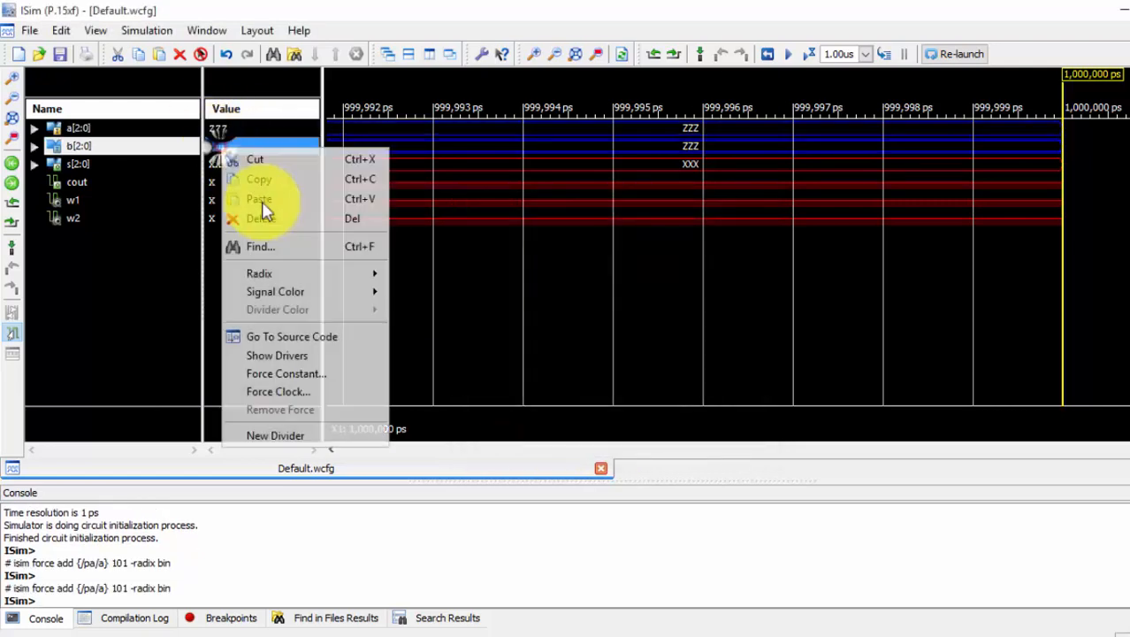
- Force b to constant 011 alongside a=101, yielding s=000 and cout=1
{"action": "left_click", "coordinate": [285, 373]}
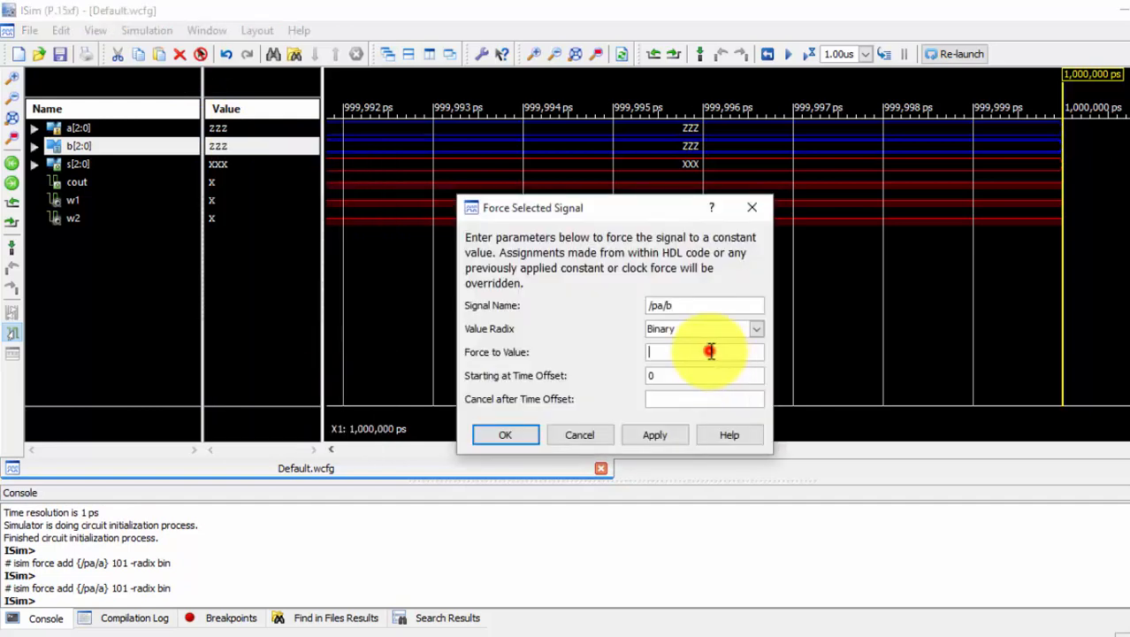
{"action": "type", "text": "011"}
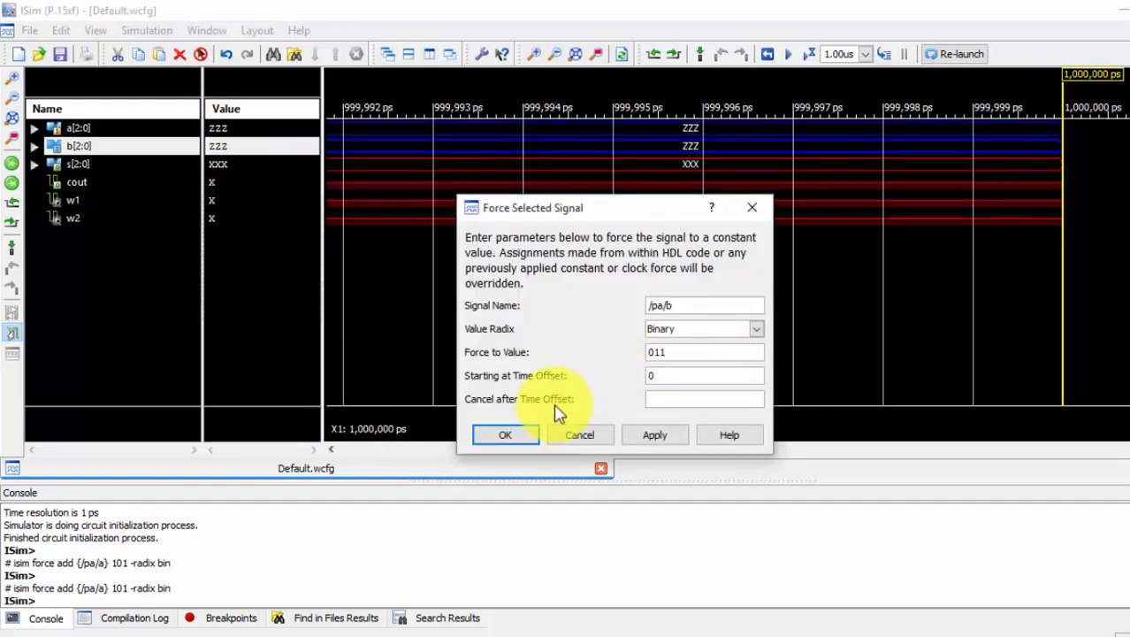
{"action": "left_click", "coordinate": [505, 433]}
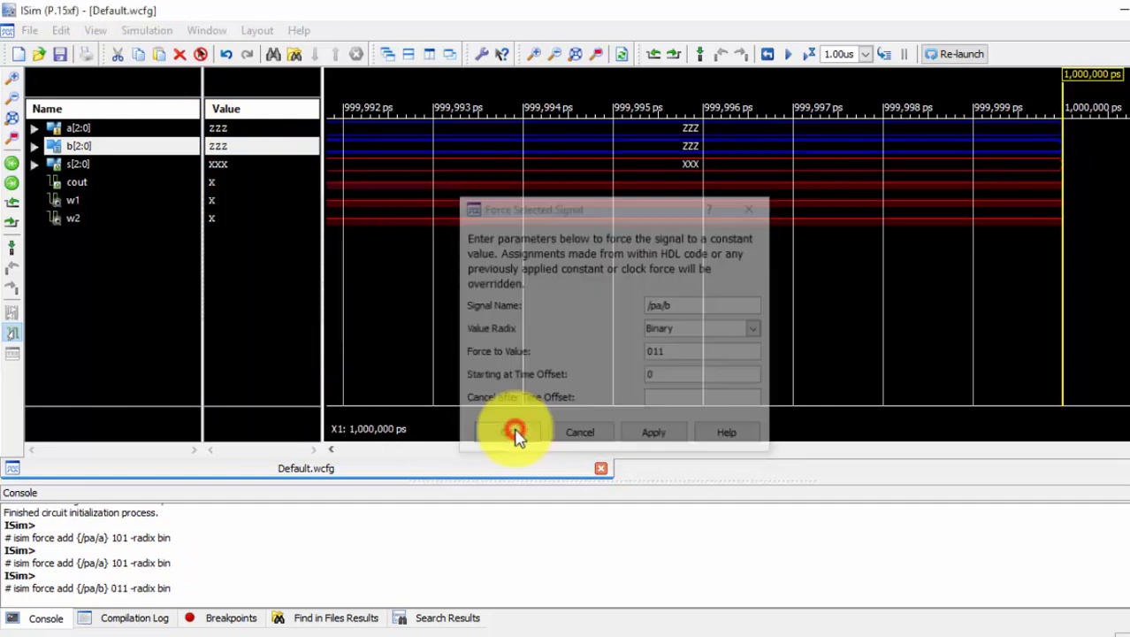
{"action": "left_click", "coordinate": [513, 431]}
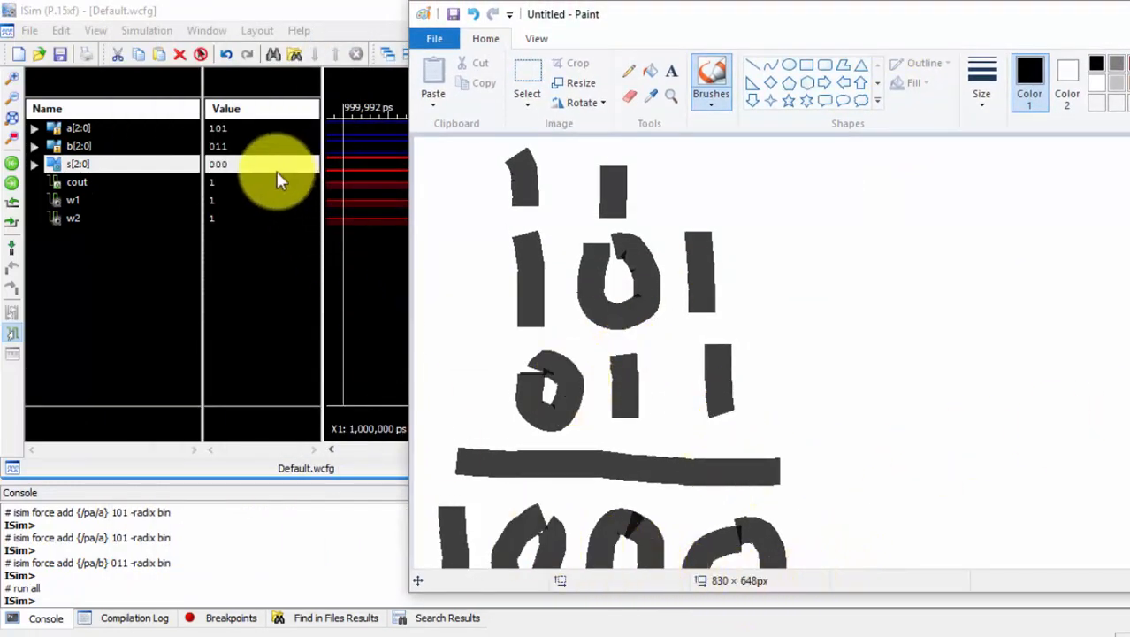
{"action": "mouse_move", "coordinate": [893, 291]}
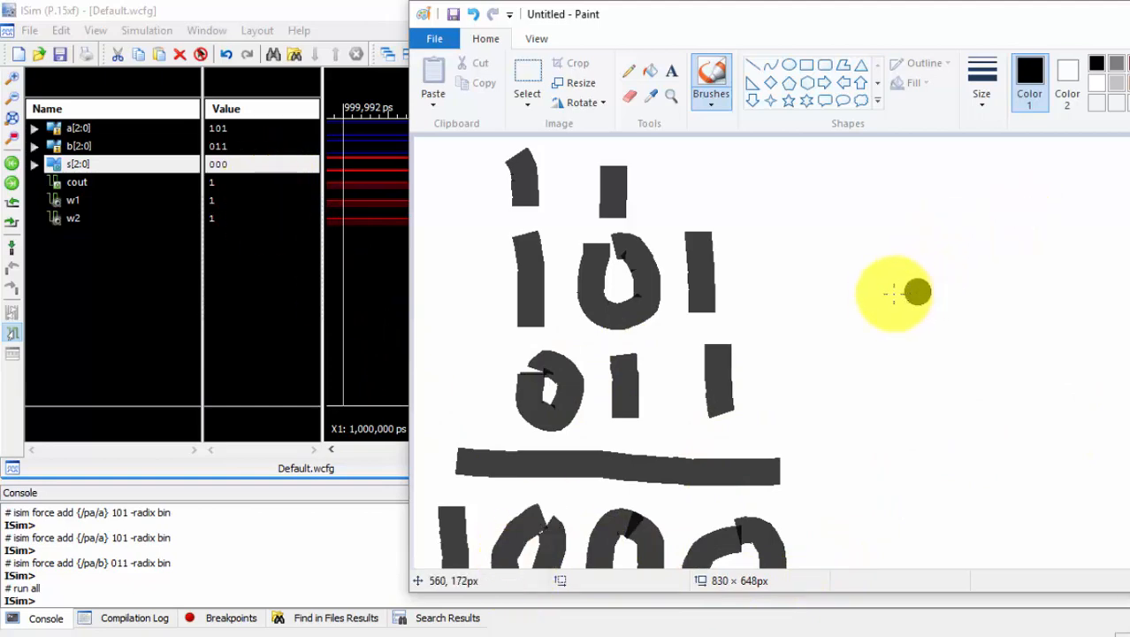